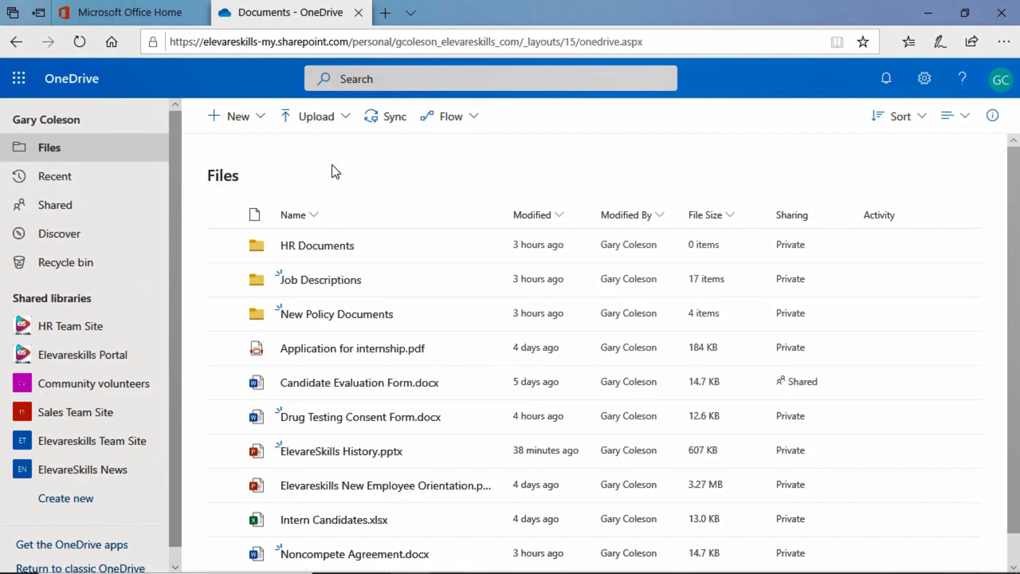
pyautogui.moveTo(123, 147)
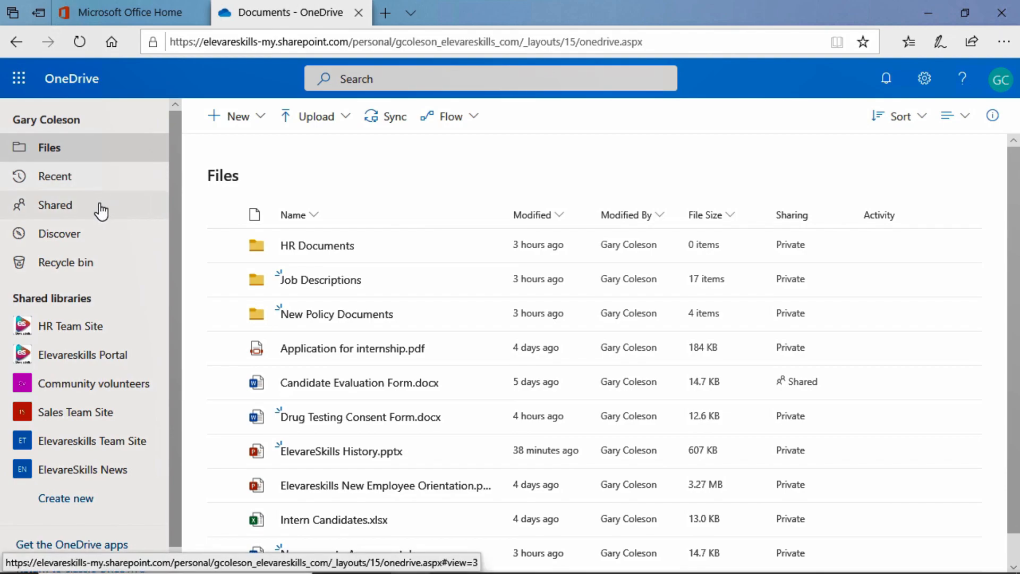
# Open the Shared with me list showing four files from two colleagues
pyautogui.click(55, 205)
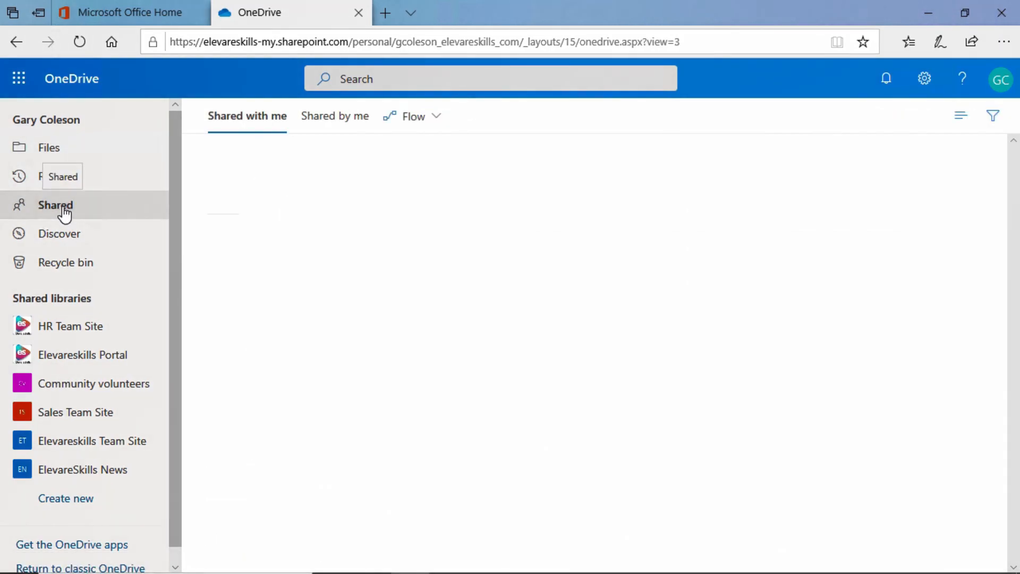
pyautogui.click(56, 205)
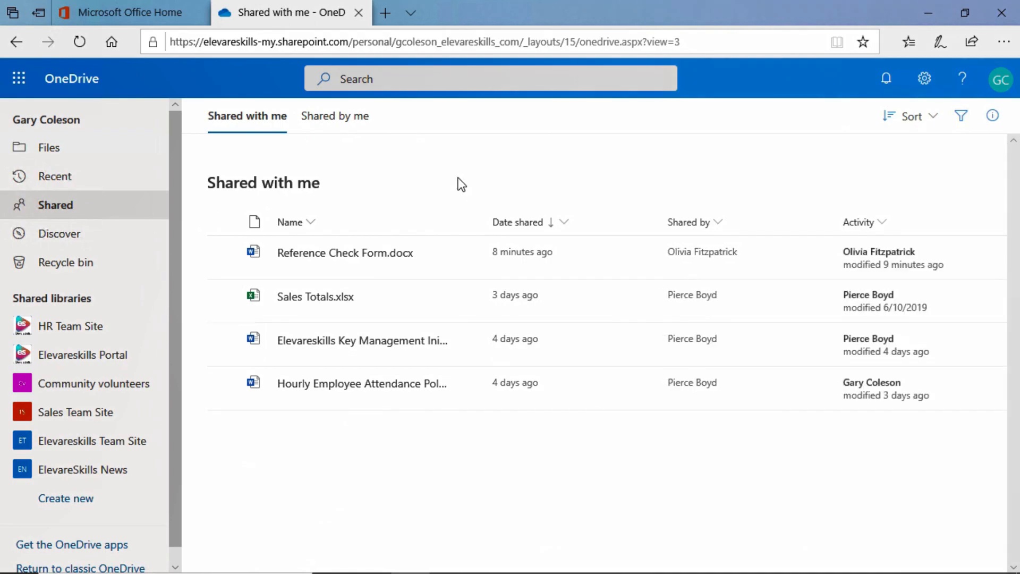
pyautogui.moveTo(261, 160)
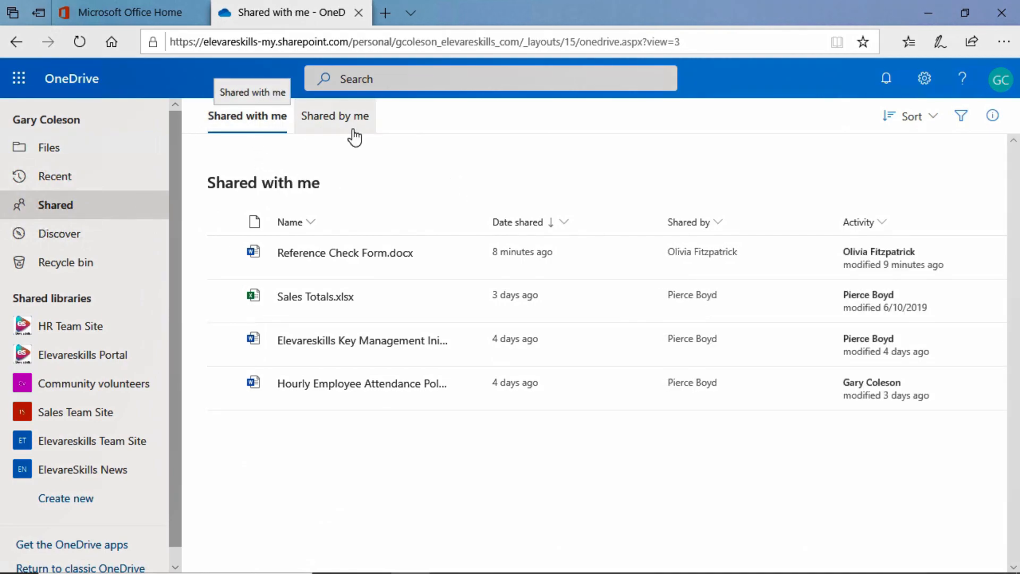
pyautogui.moveTo(228, 149)
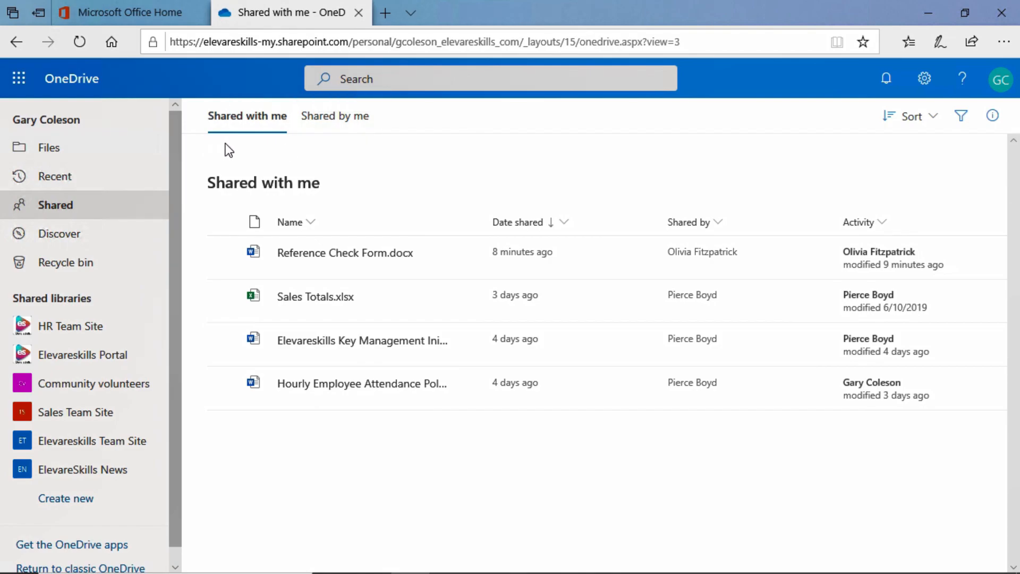
pyautogui.moveTo(219, 181)
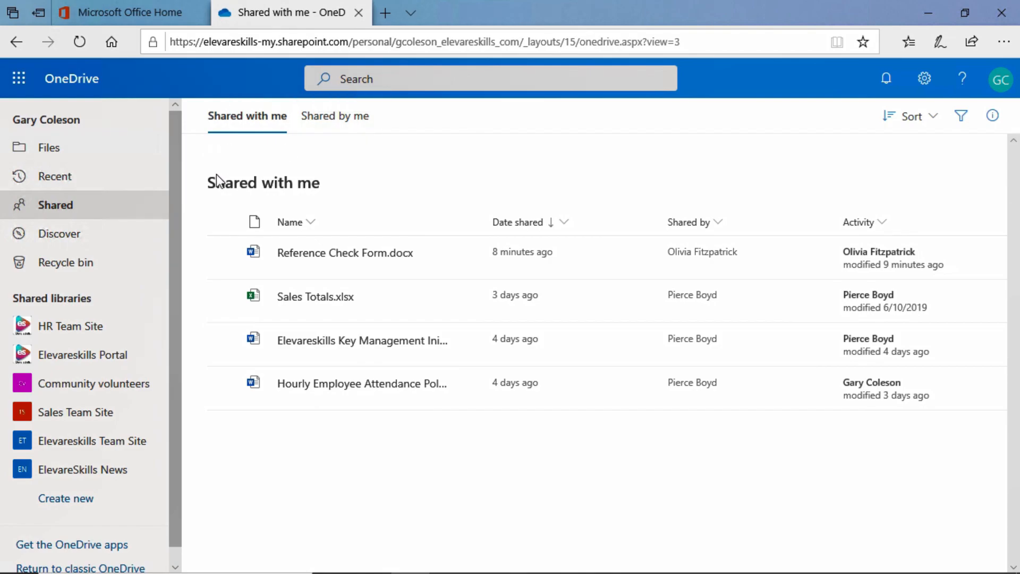
pyautogui.moveTo(264, 211)
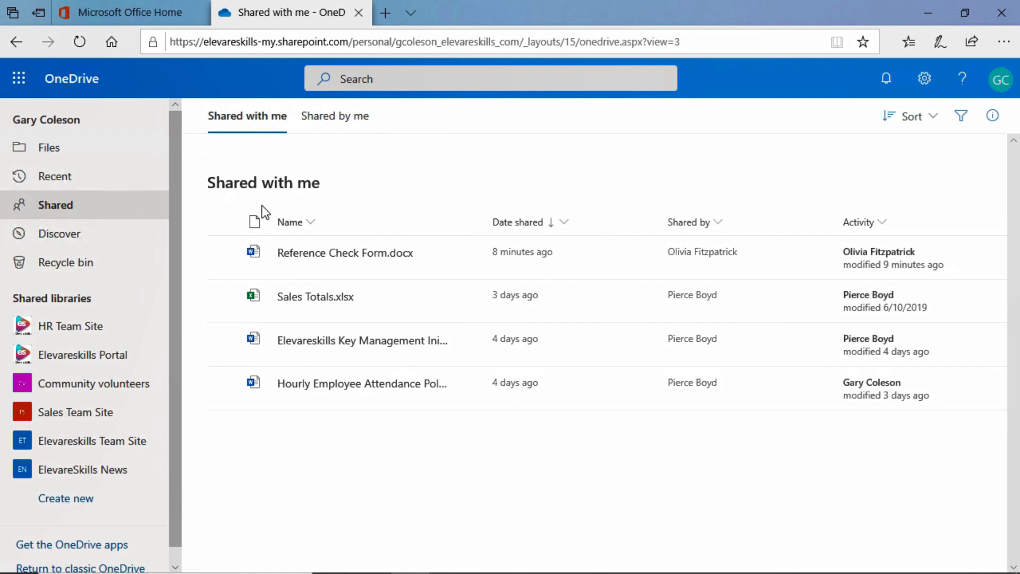
pyautogui.moveTo(328, 208)
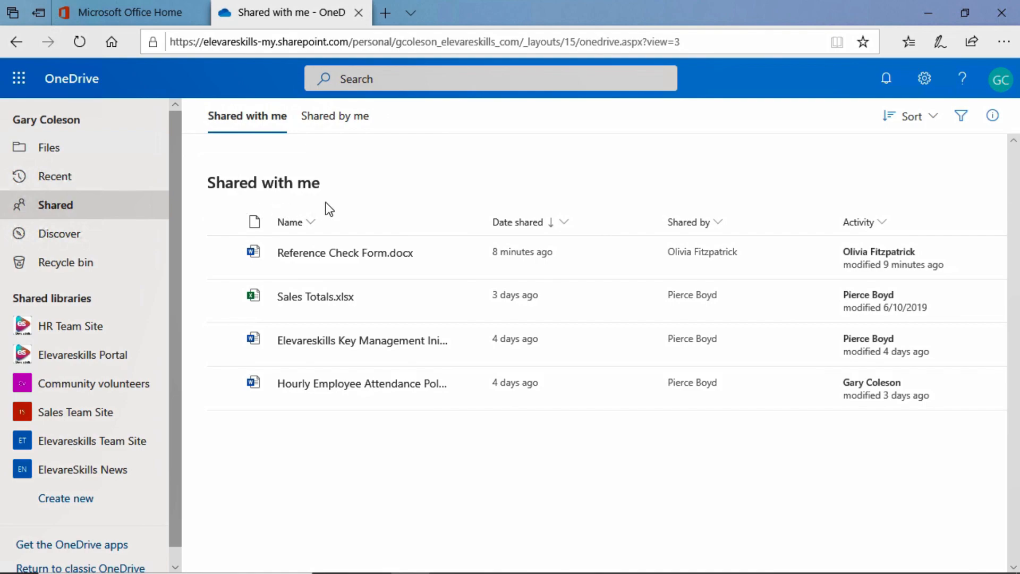
pyautogui.moveTo(345, 253)
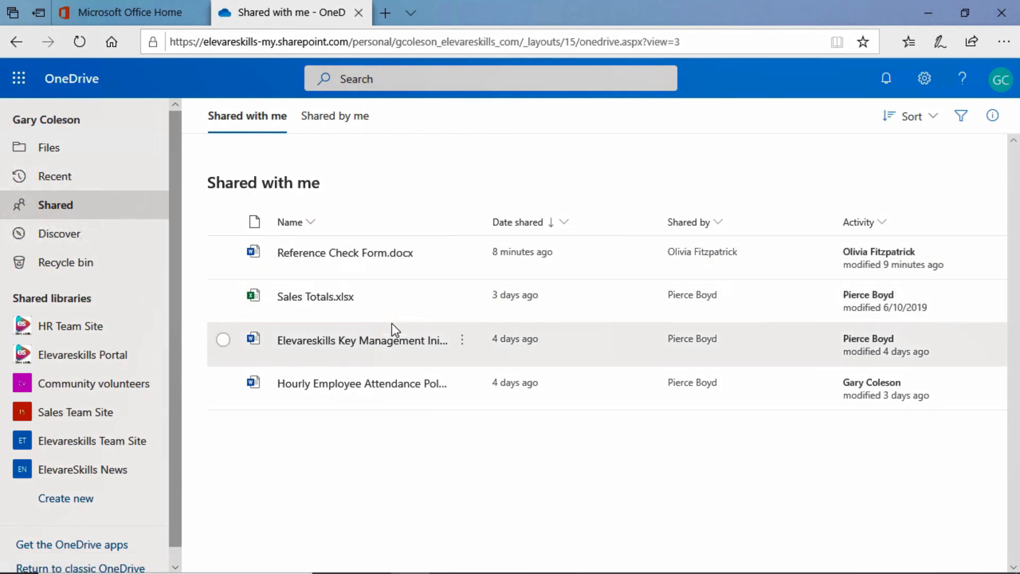
pyautogui.moveTo(374, 264)
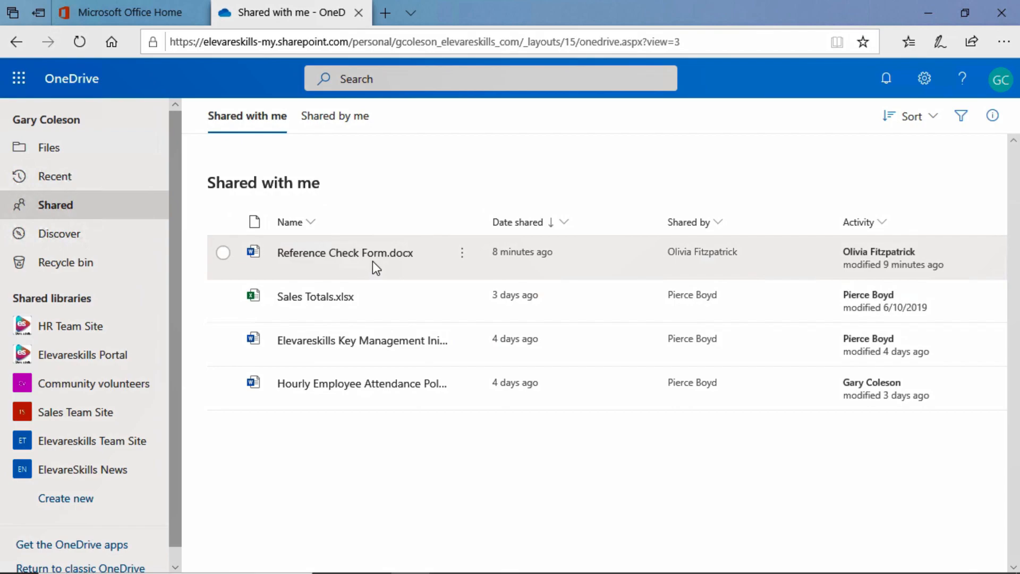
pyautogui.moveTo(672, 272)
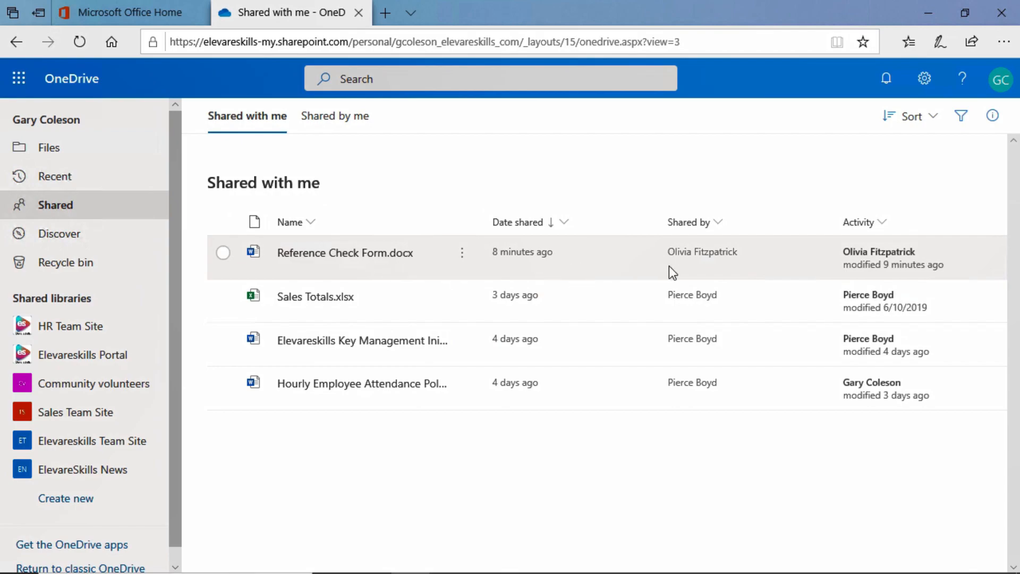
pyautogui.moveTo(698, 272)
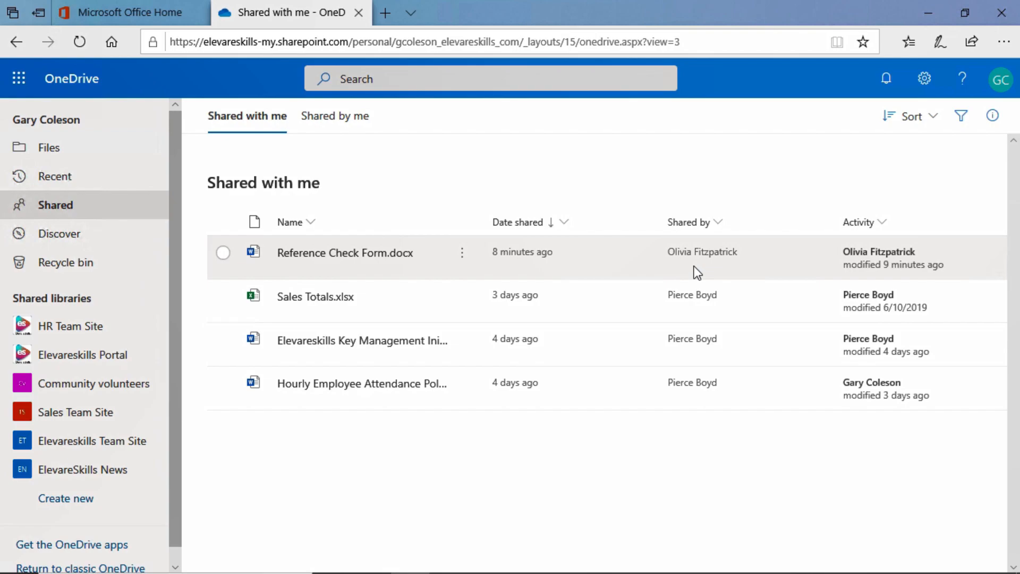
pyautogui.moveTo(512, 272)
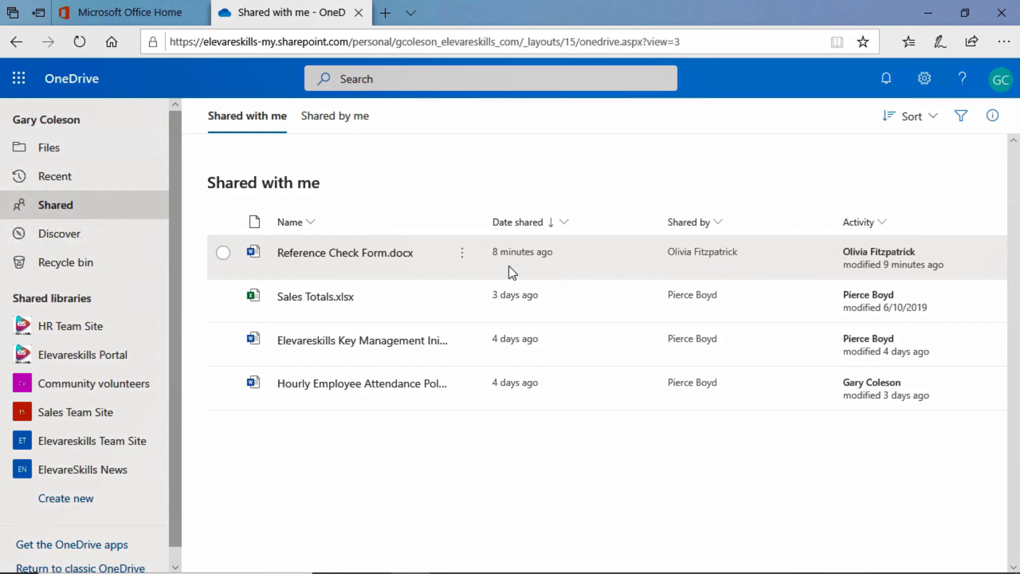
pyautogui.moveTo(383, 310)
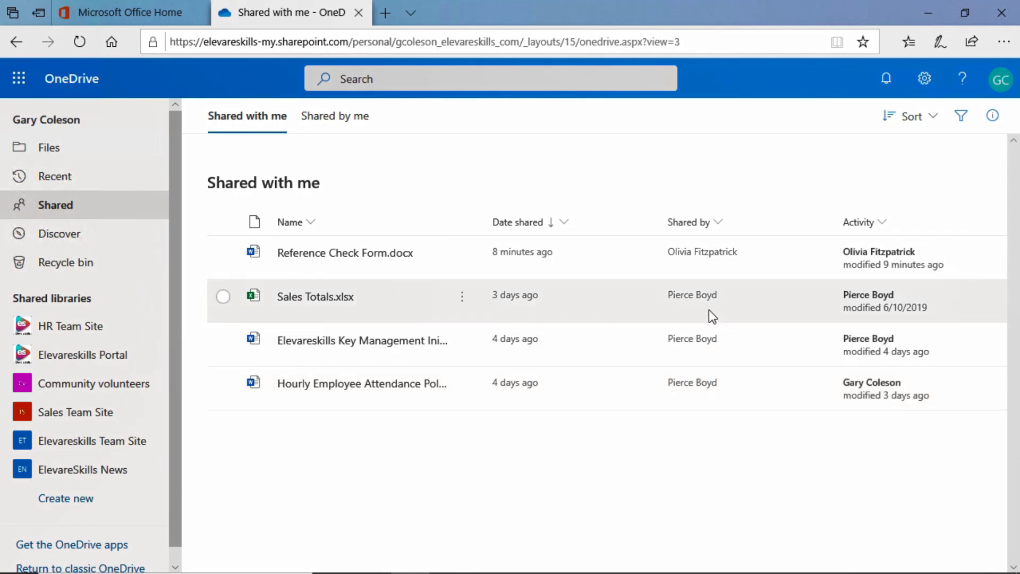
pyautogui.moveTo(564, 401)
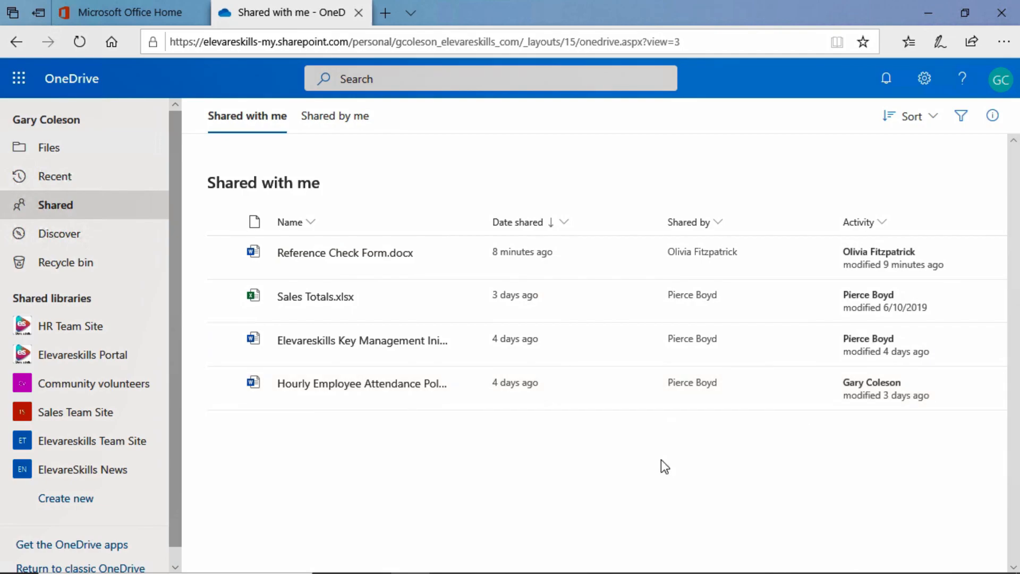
pyautogui.moveTo(334, 116)
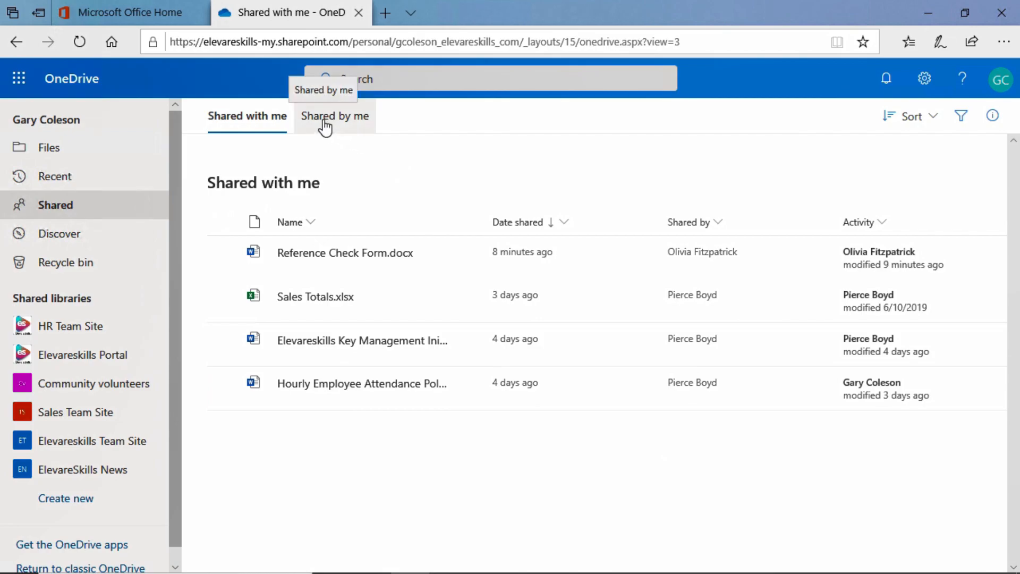
# Switch to Shared by me, listing Candidate Evaluation Form.docx and Acceptable Use Policy.docx
pyautogui.click(334, 116)
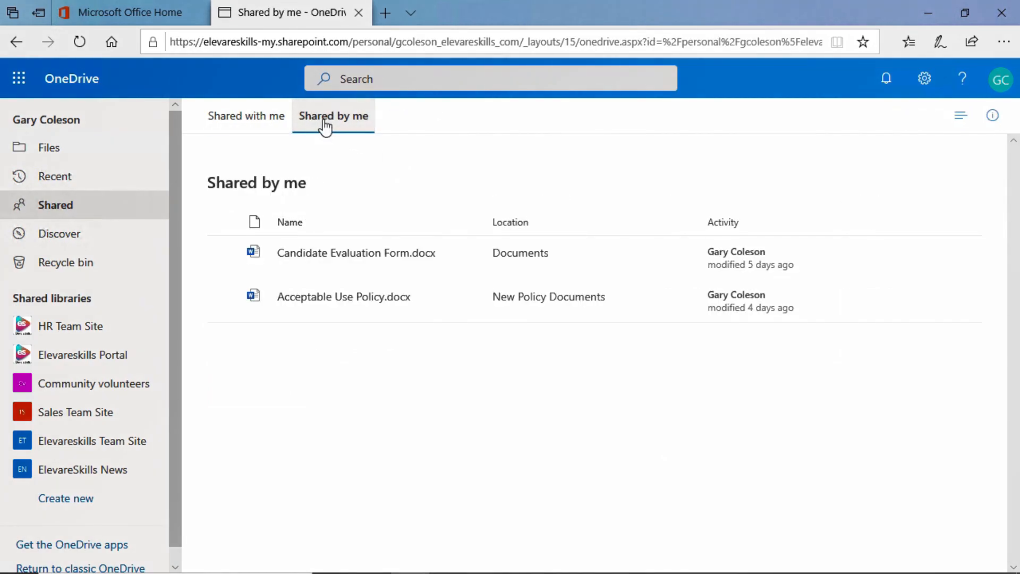
pyautogui.moveTo(463, 375)
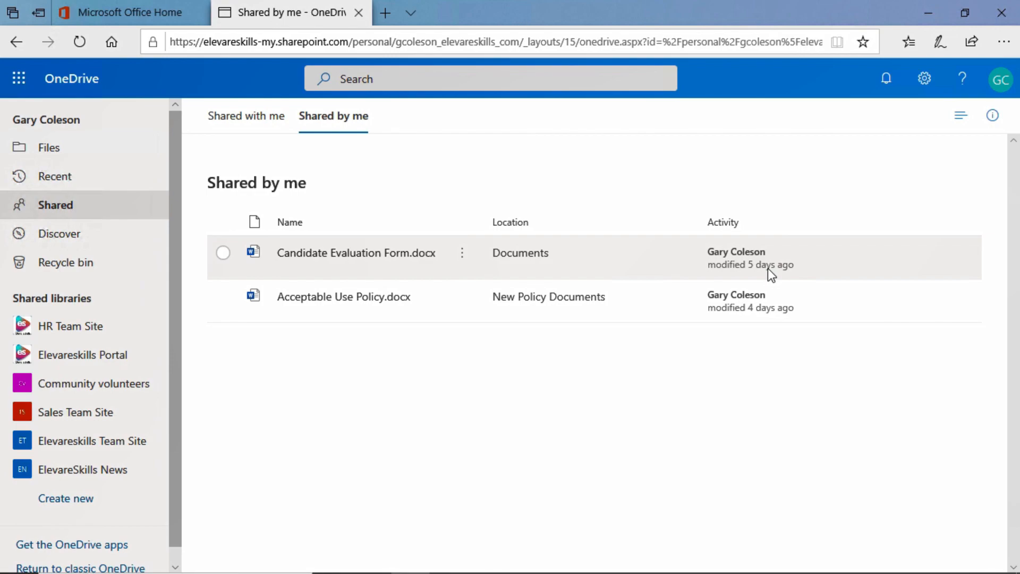
pyautogui.moveTo(740, 284)
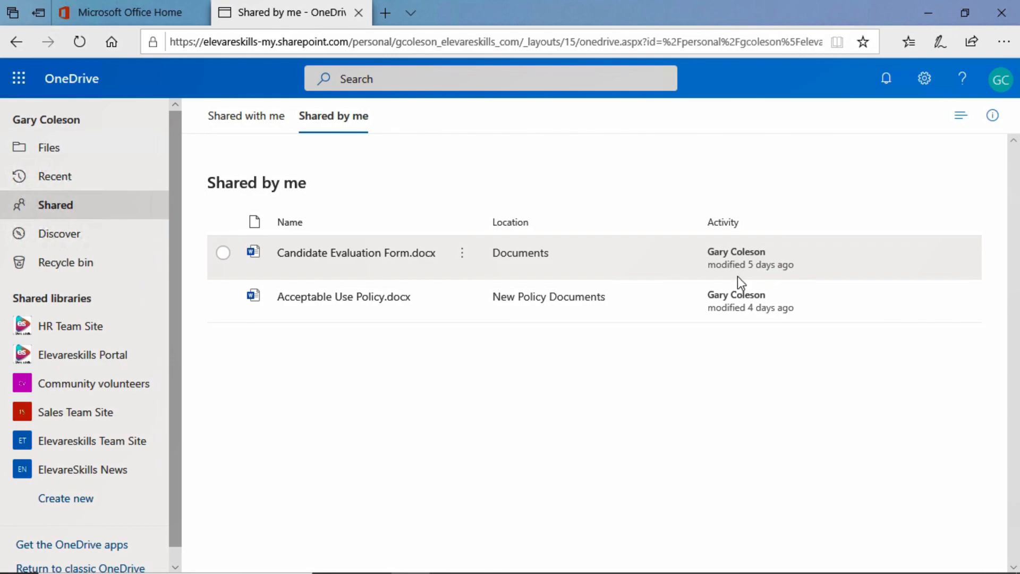
pyautogui.moveTo(743, 332)
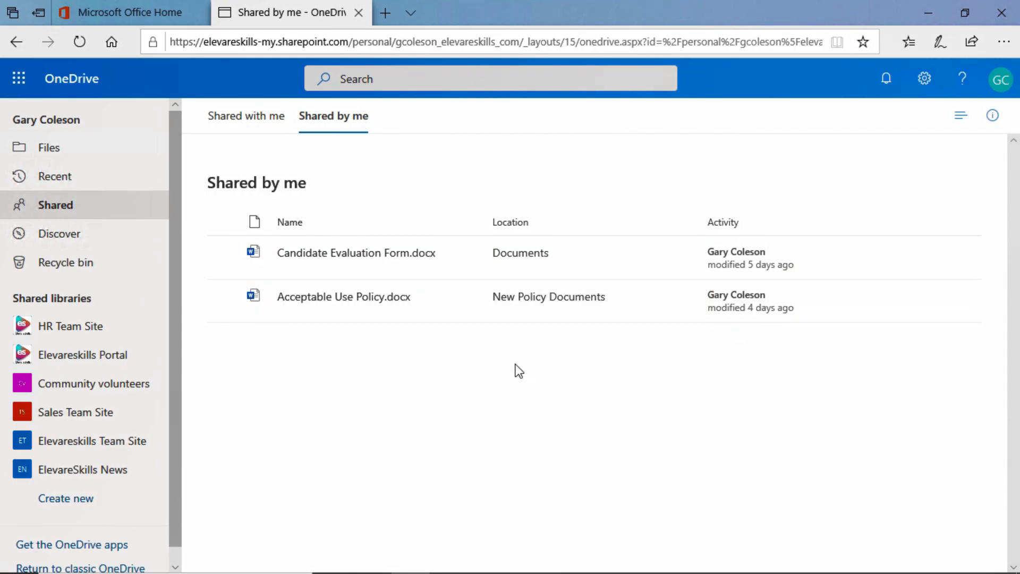
pyautogui.moveTo(460, 380)
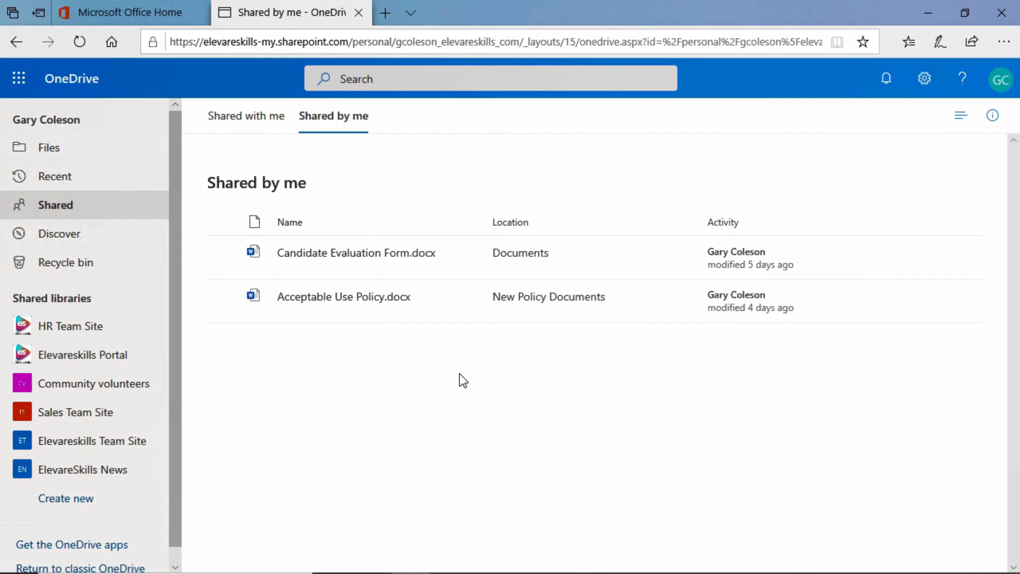
pyautogui.moveTo(441, 362)
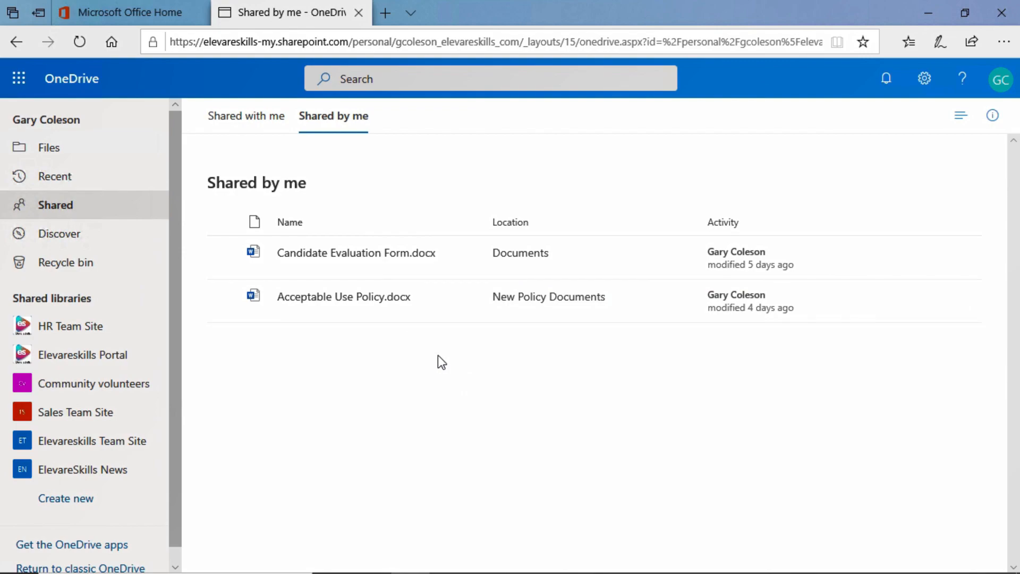
pyautogui.moveTo(49, 148)
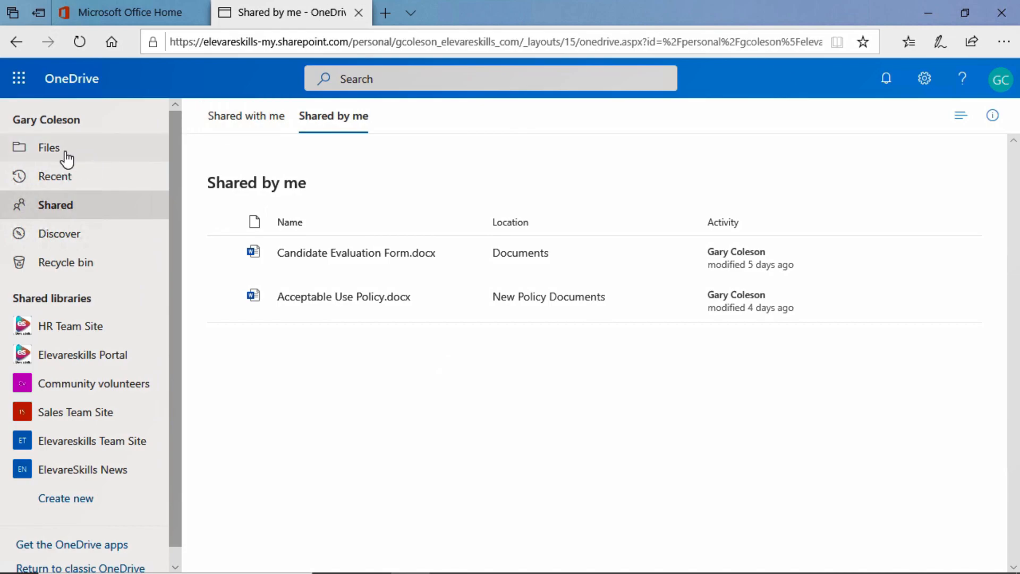
# Return to the Files list after rechecking Shared by me, and scroll down
pyautogui.click(49, 148)
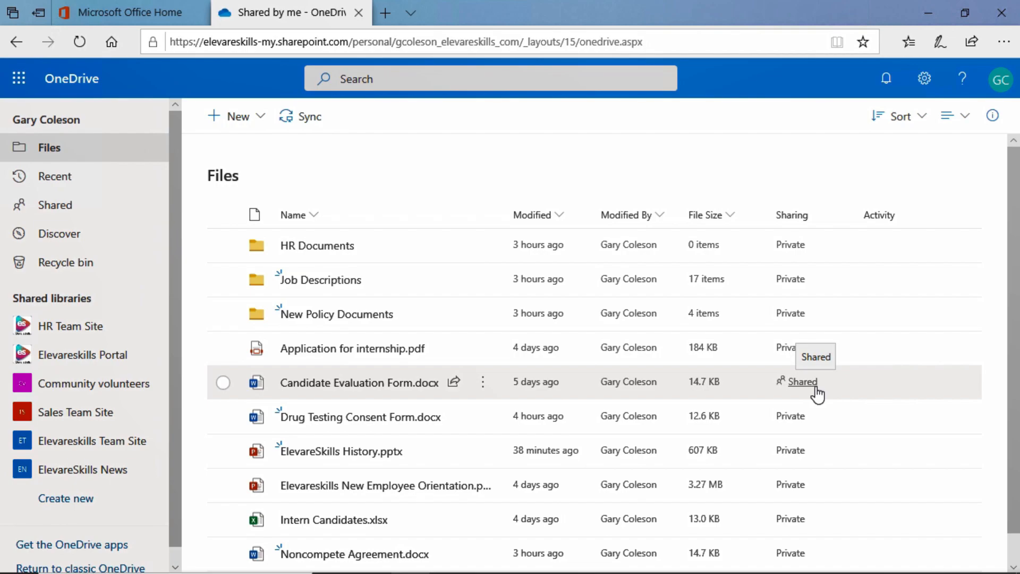
pyautogui.moveTo(307, 152)
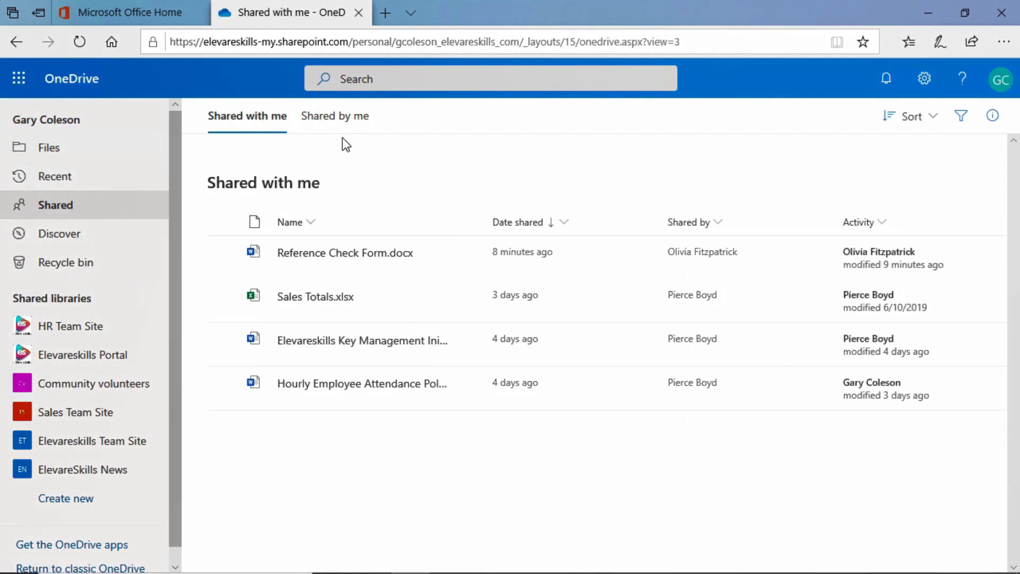
pyautogui.click(334, 116)
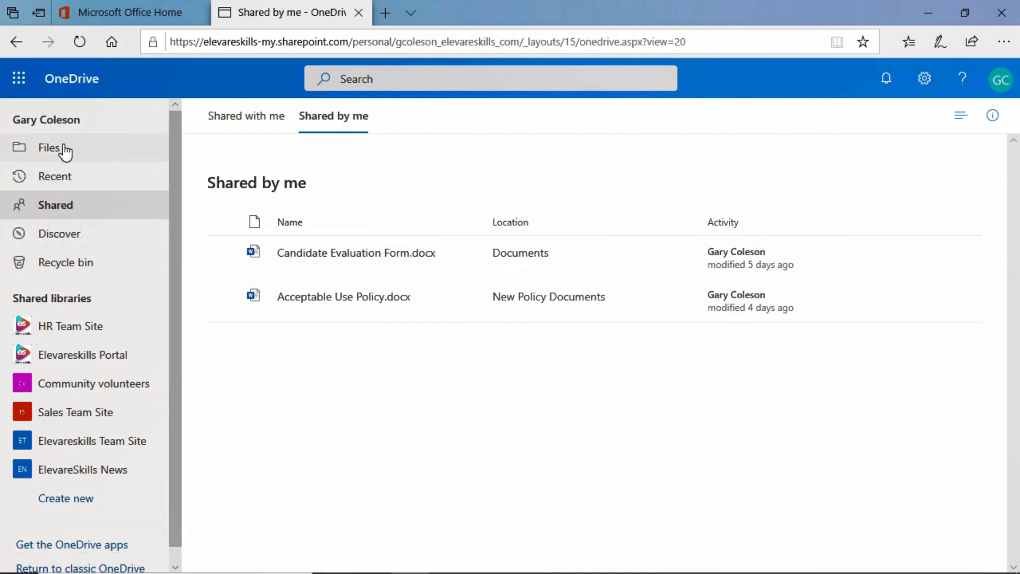
pyautogui.click(49, 147)
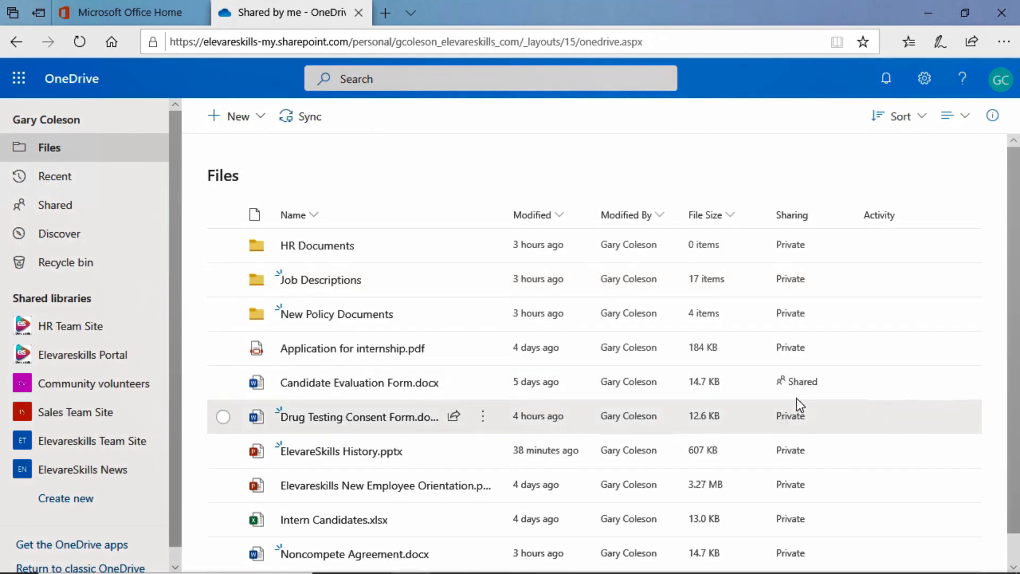
pyautogui.scroll(-3)
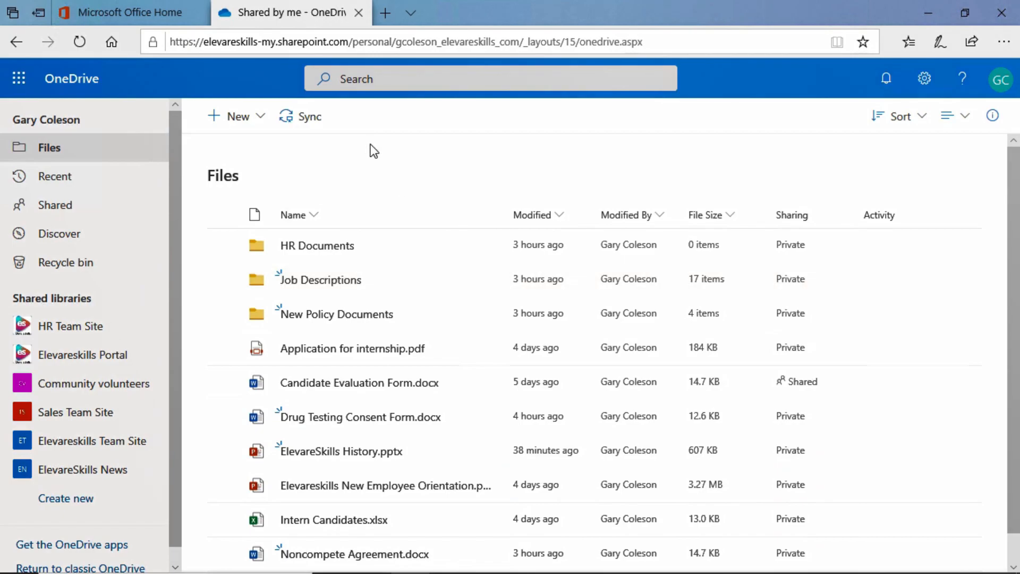
pyautogui.moveTo(361, 166)
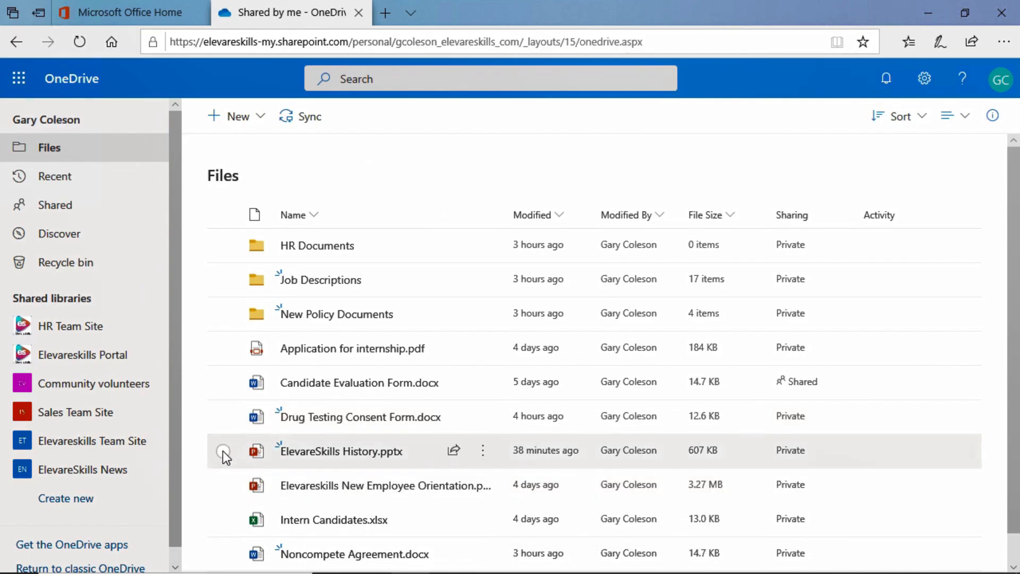
# Select ElevareSkills History.pptx and open its sharing panel
pyautogui.click(222, 450)
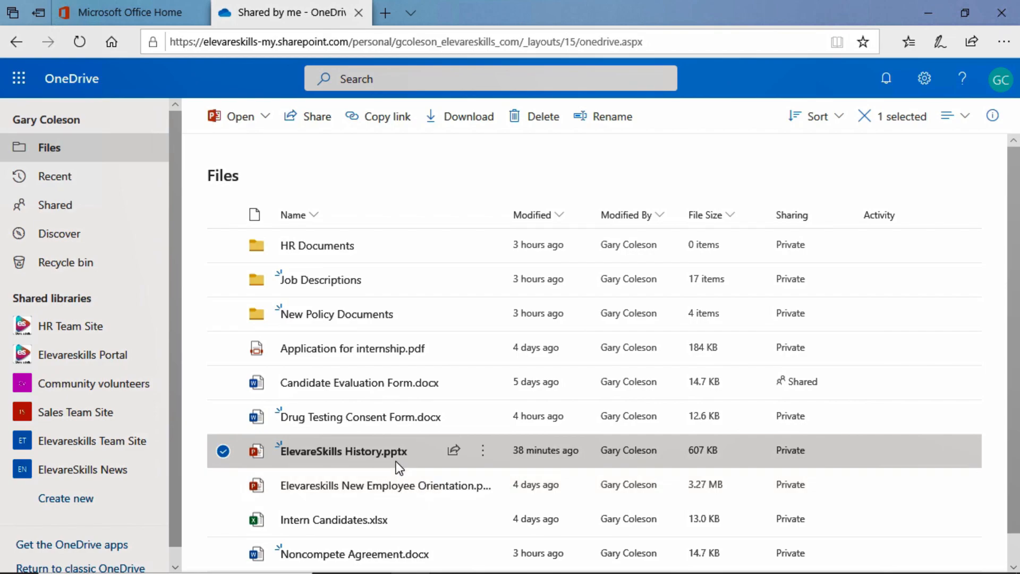
pyautogui.moveTo(280, 467)
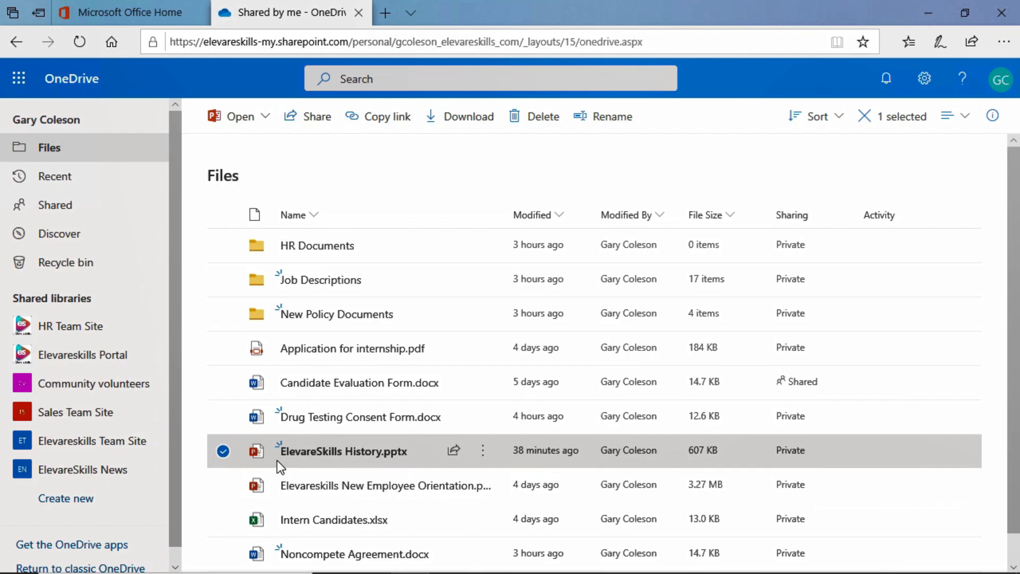
pyautogui.moveTo(326, 139)
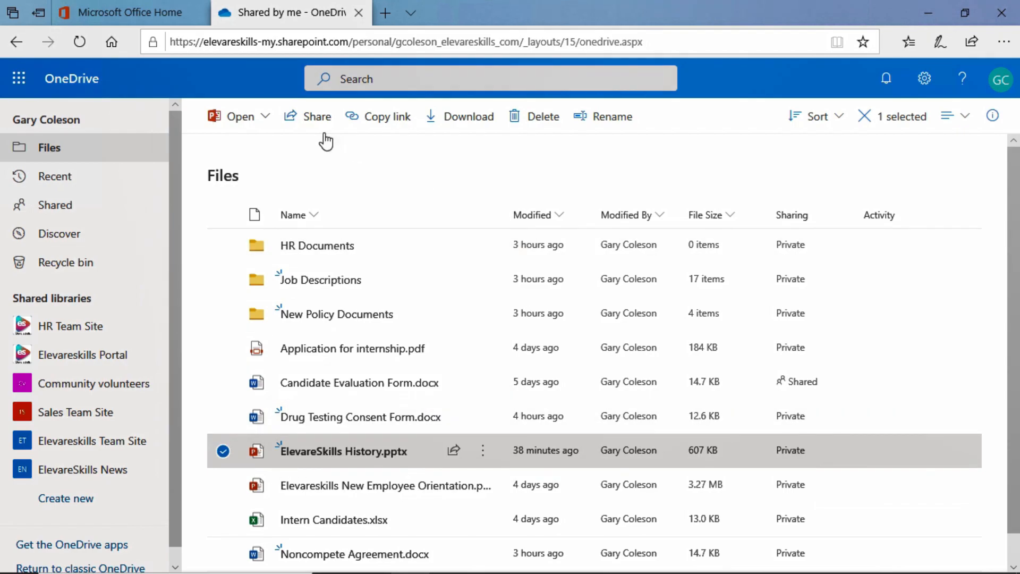
pyautogui.moveTo(315, 125)
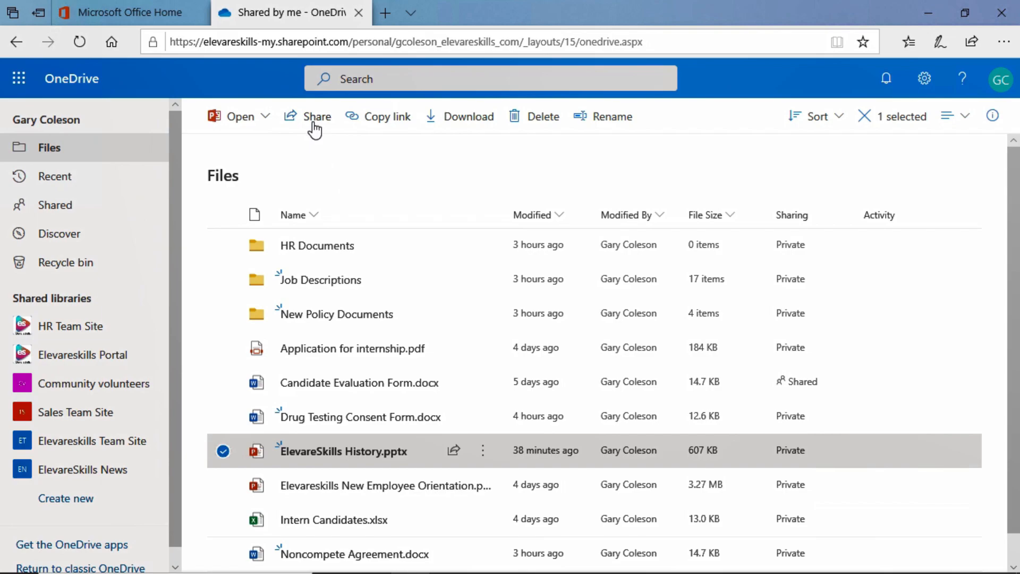
pyautogui.click(317, 116)
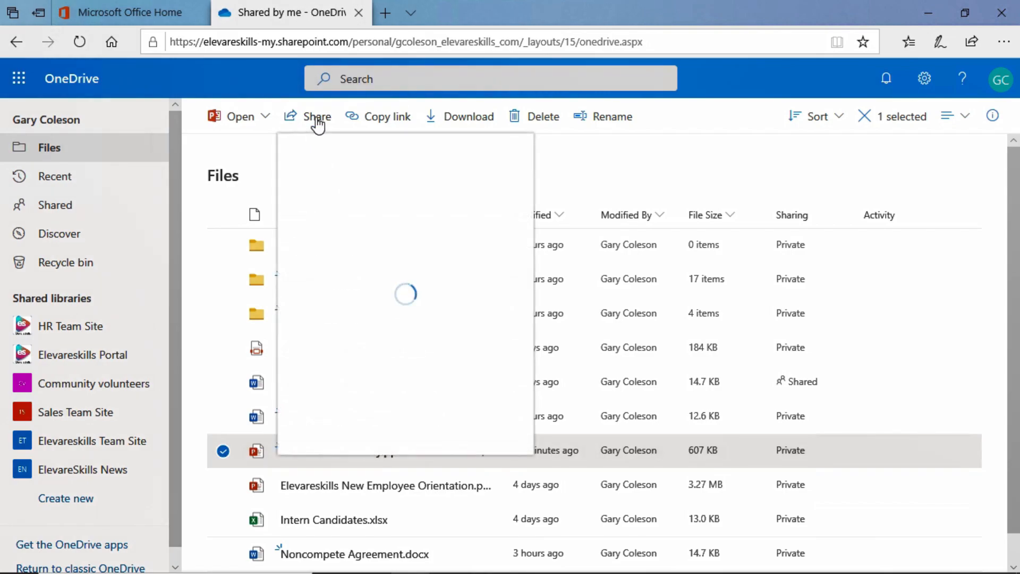
pyautogui.click(318, 117)
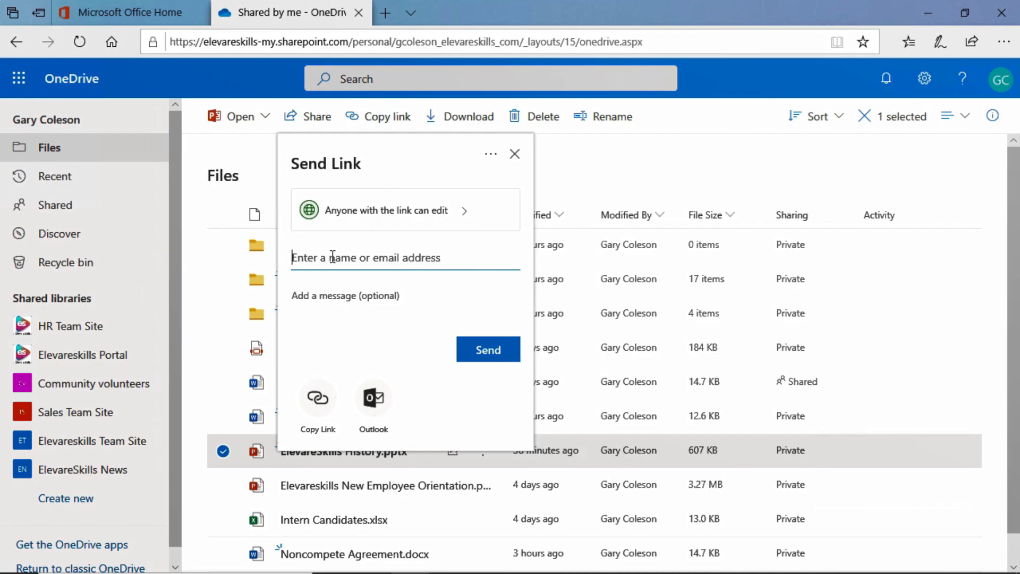
pyautogui.write('p')
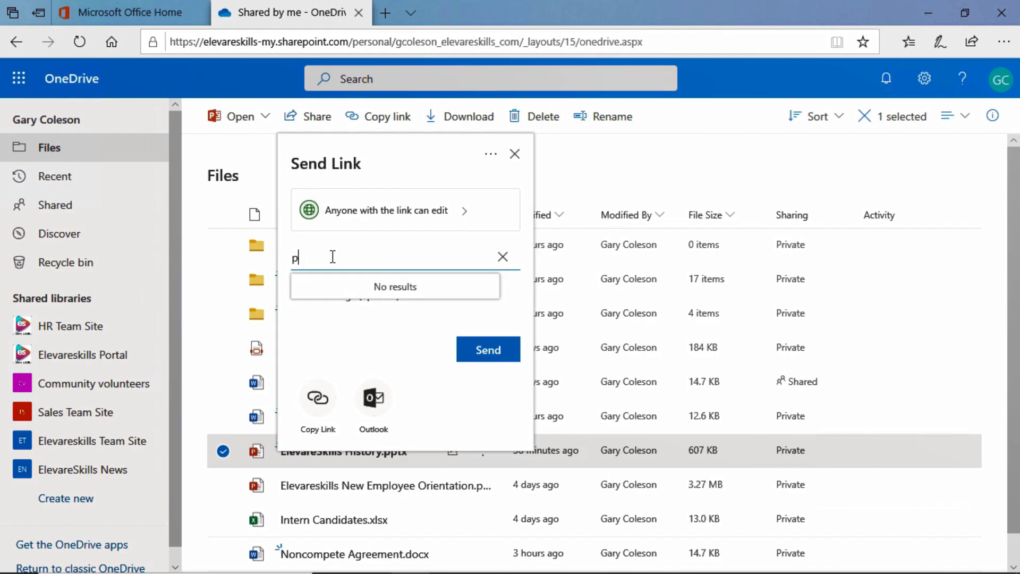
pyautogui.write('b')
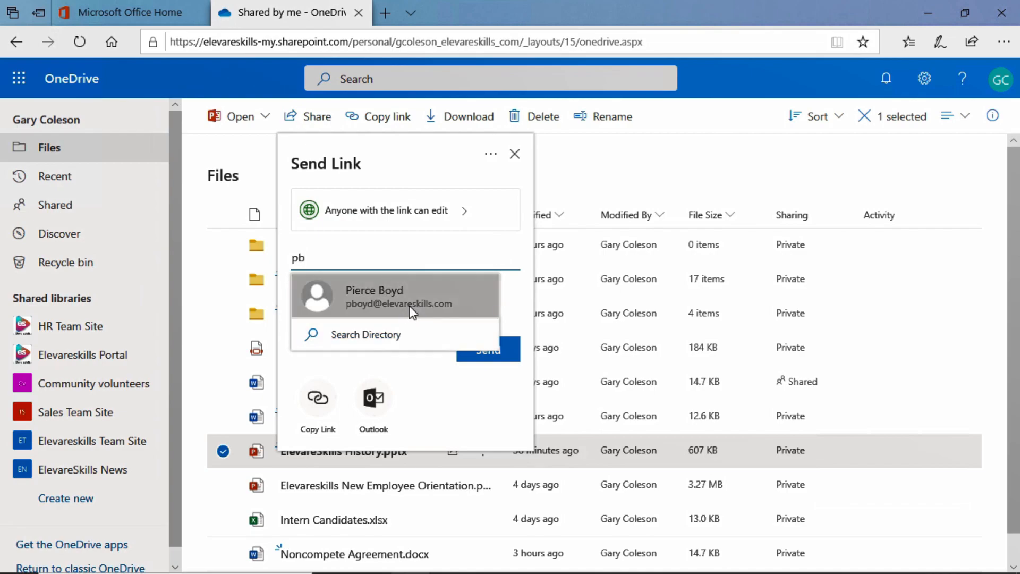
pyautogui.click(399, 296)
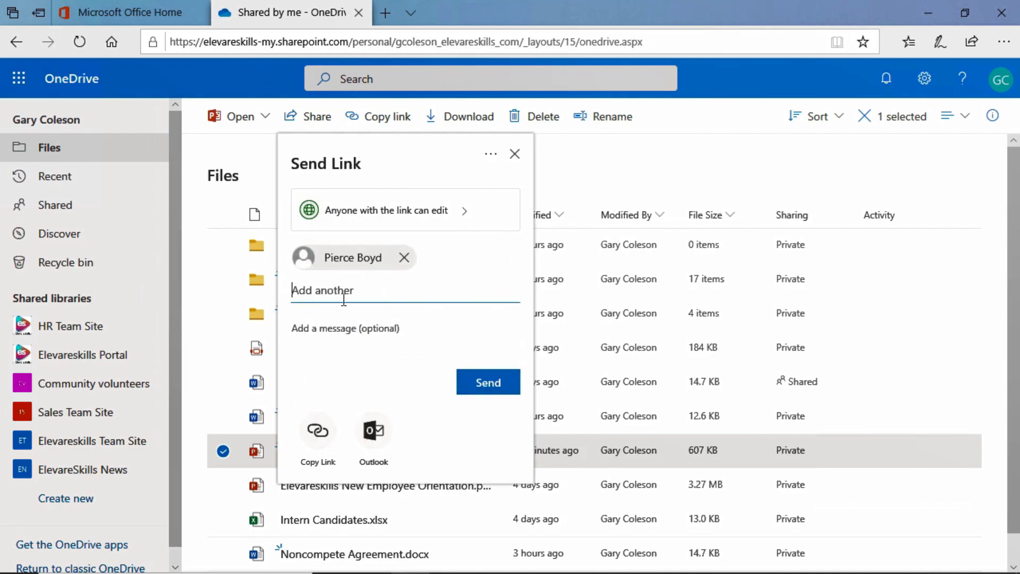
pyautogui.write('ol')
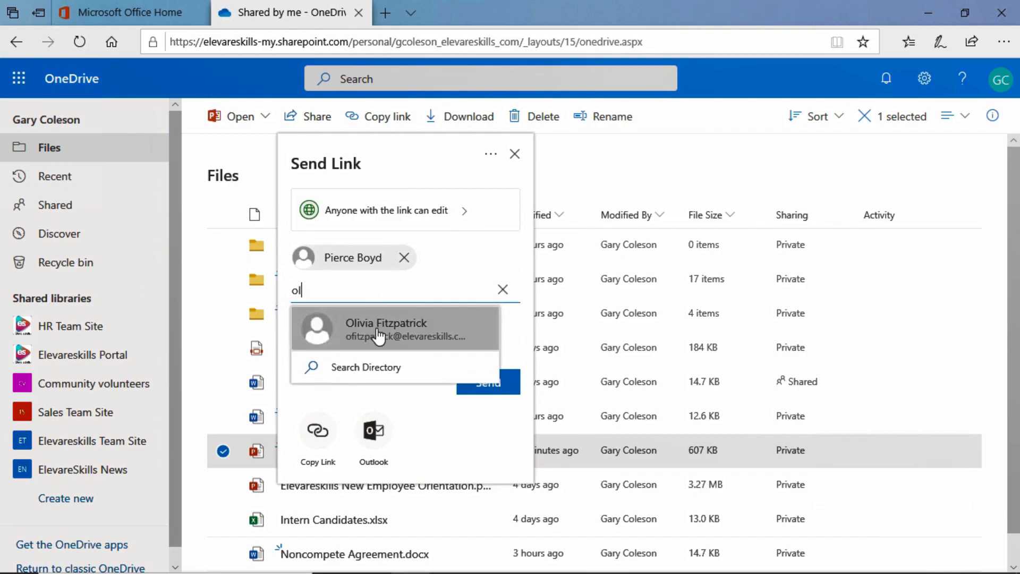
pyautogui.click(385, 329)
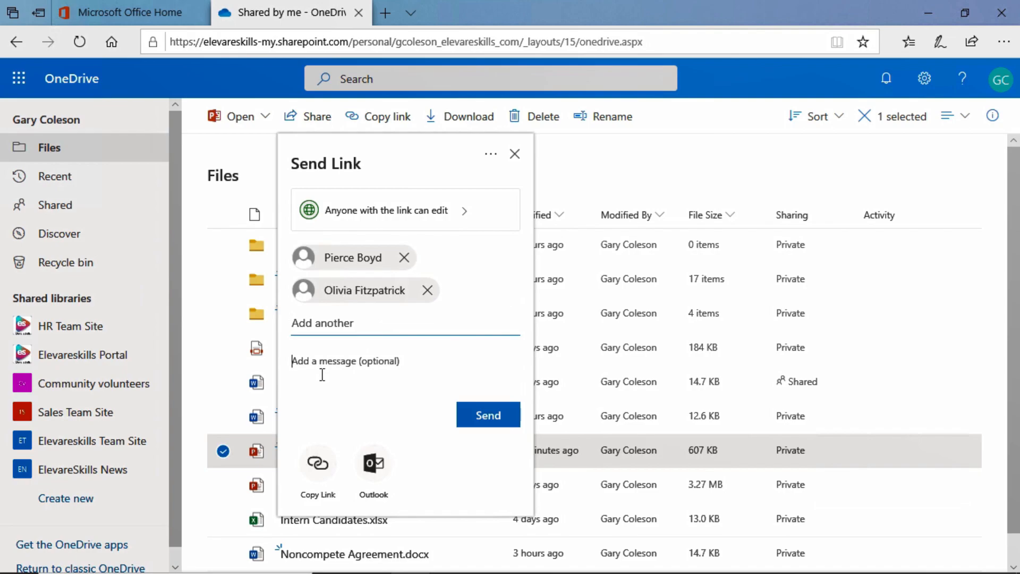
# Send the link with 'Please look at this and give me your feedback'
pyautogui.write('Pl')
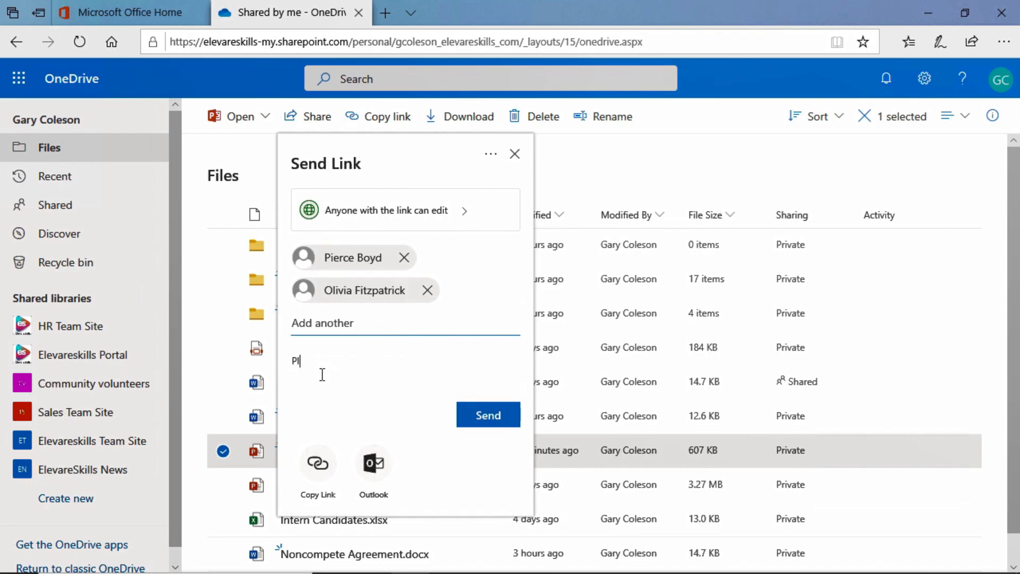
pyautogui.write('Please look at thi')
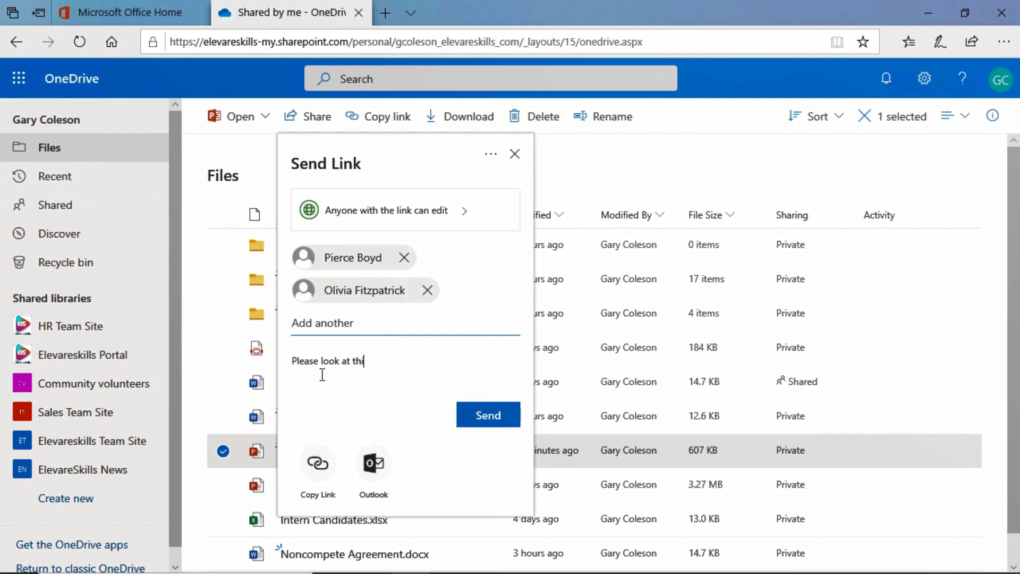
pyautogui.write('s and give me your')
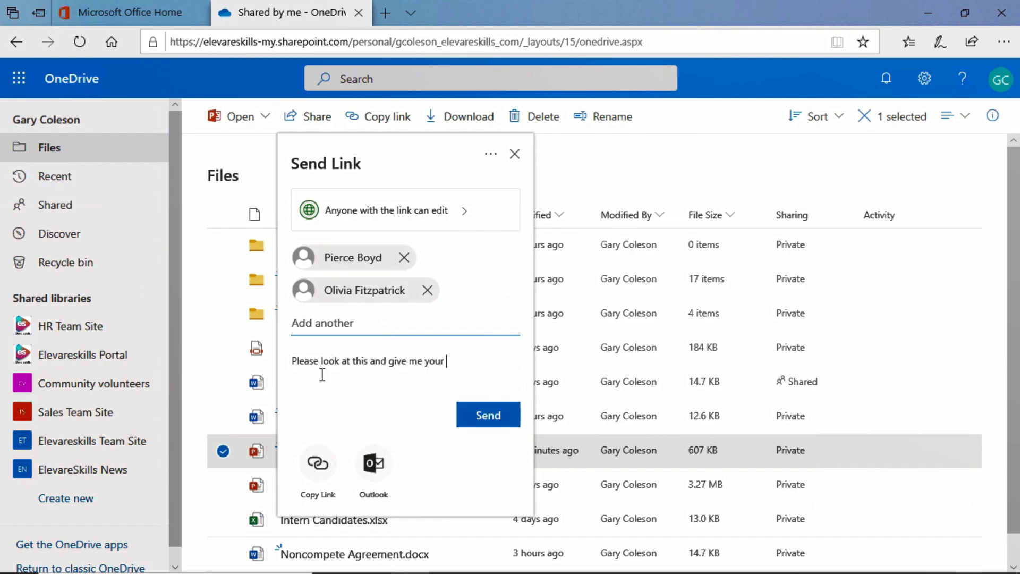
pyautogui.write('feedback')
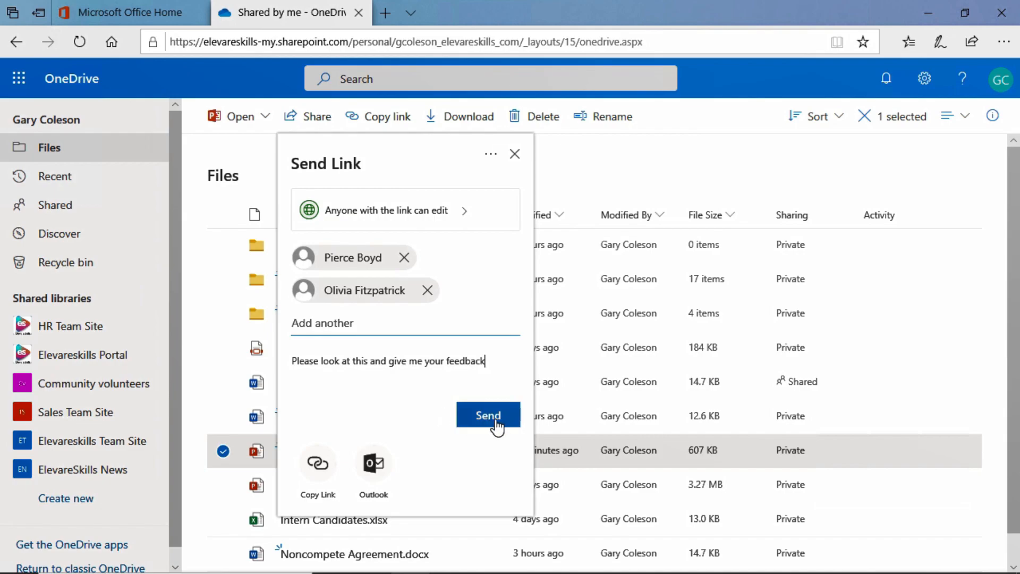
pyautogui.click(488, 415)
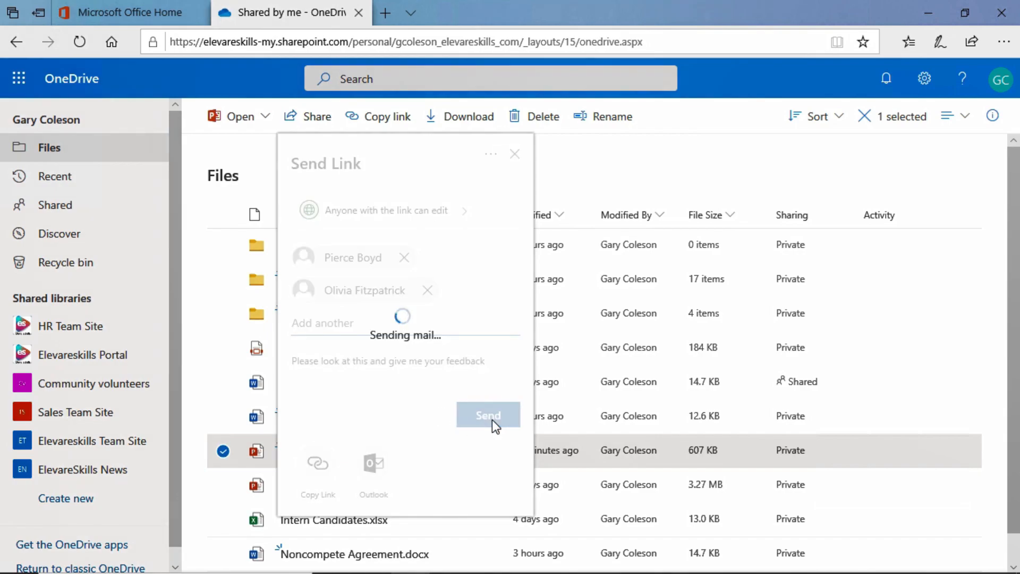
pyautogui.click(488, 415)
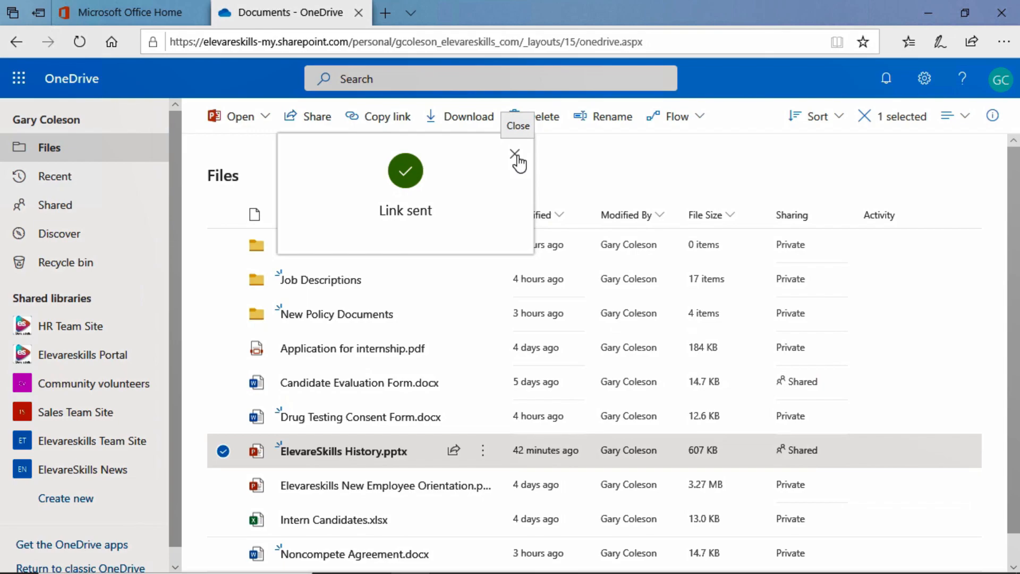
pyautogui.moveTo(518, 159)
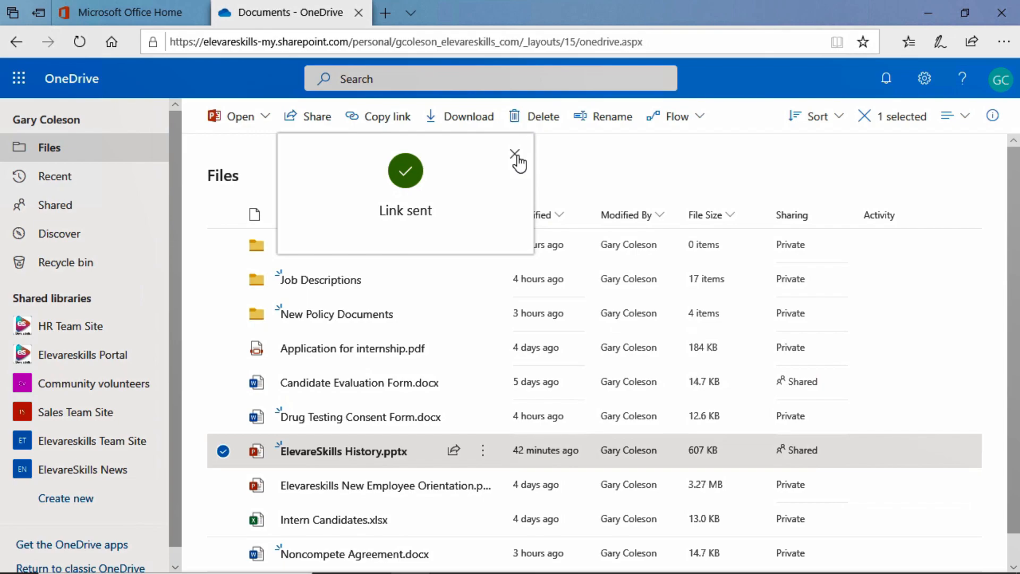
pyautogui.click(515, 156)
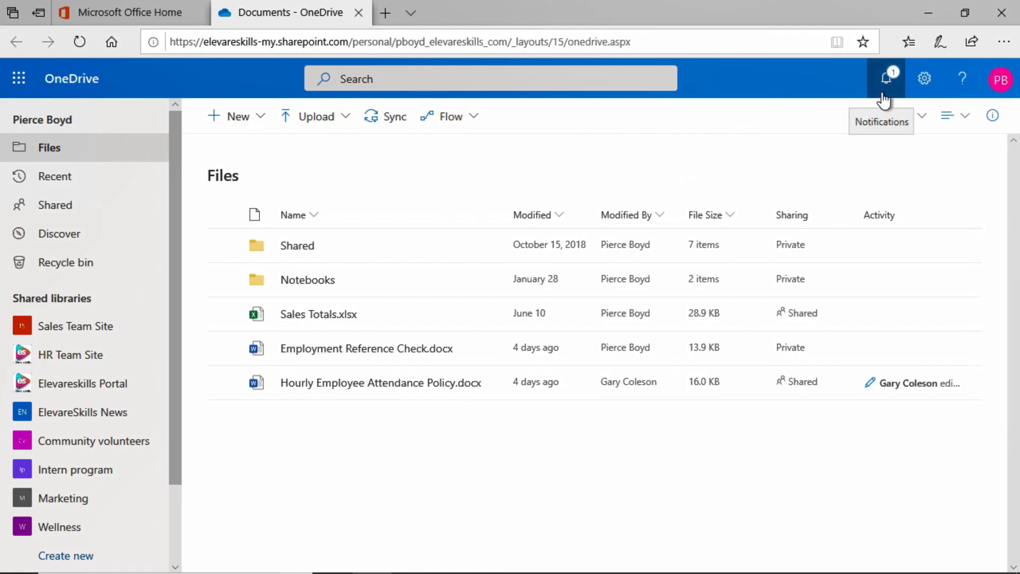
pyautogui.moveTo(904, 95)
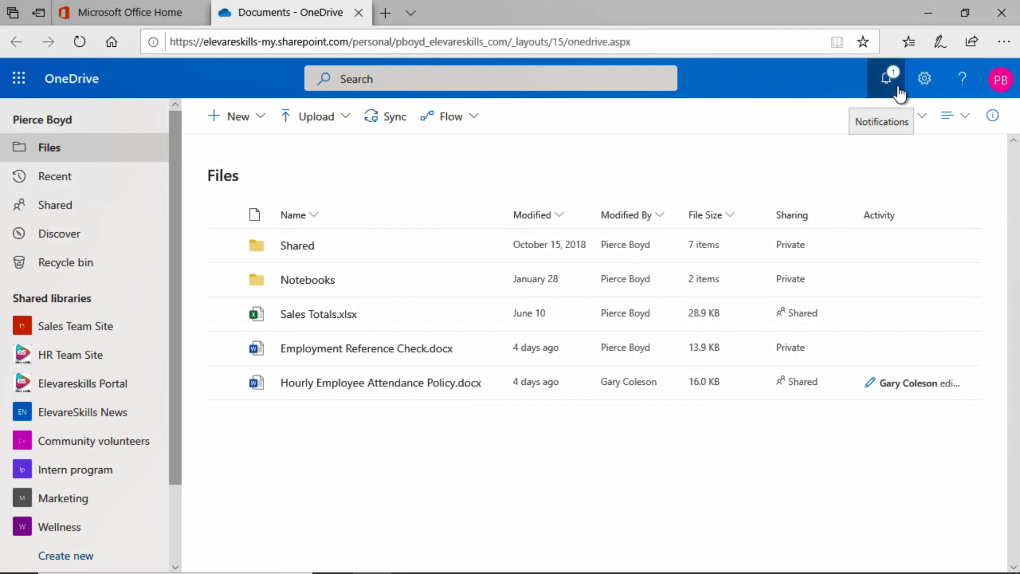
pyautogui.click(885, 78)
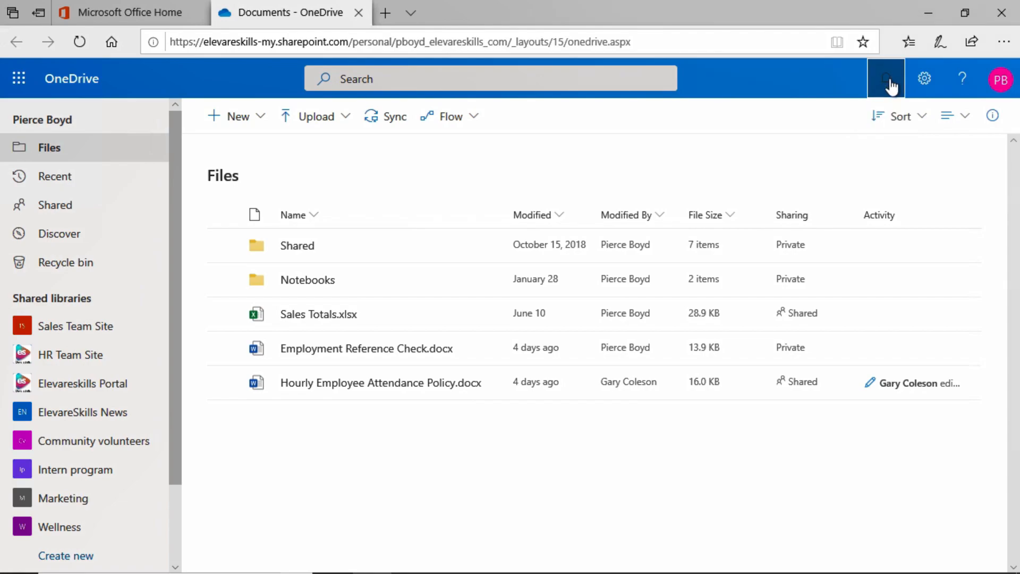
pyautogui.click(886, 79)
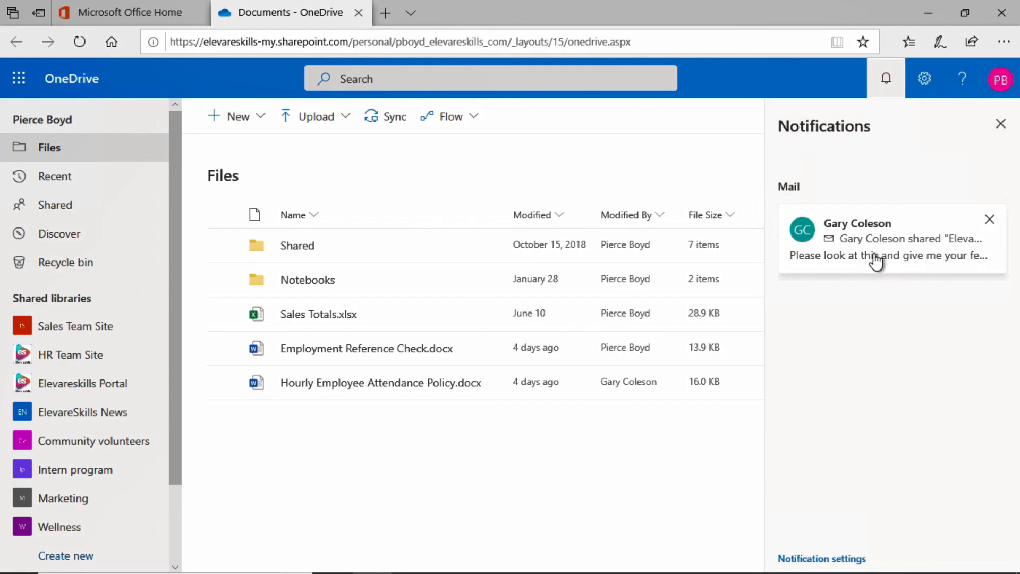
pyautogui.click(878, 255)
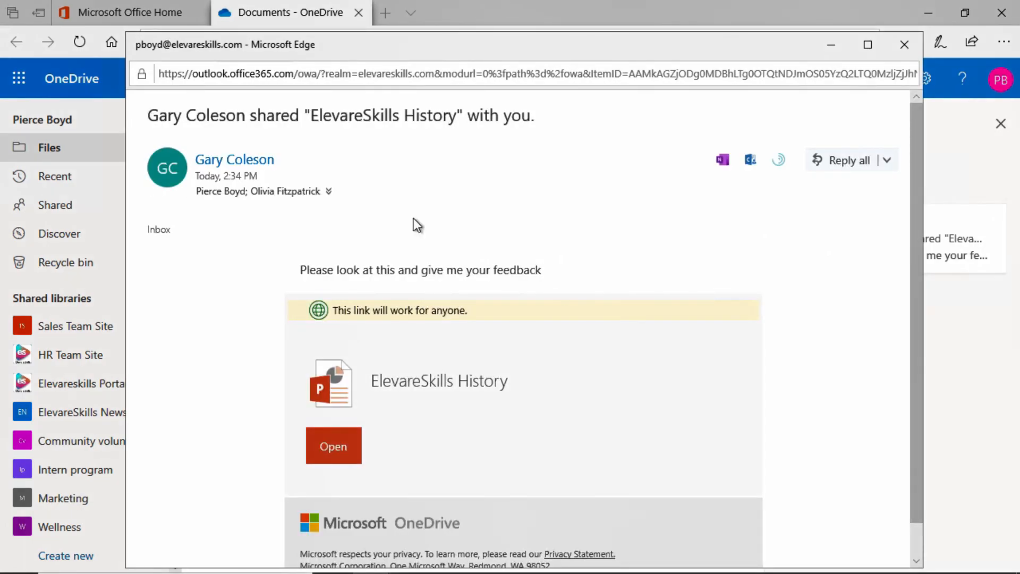
pyautogui.moveTo(497, 145)
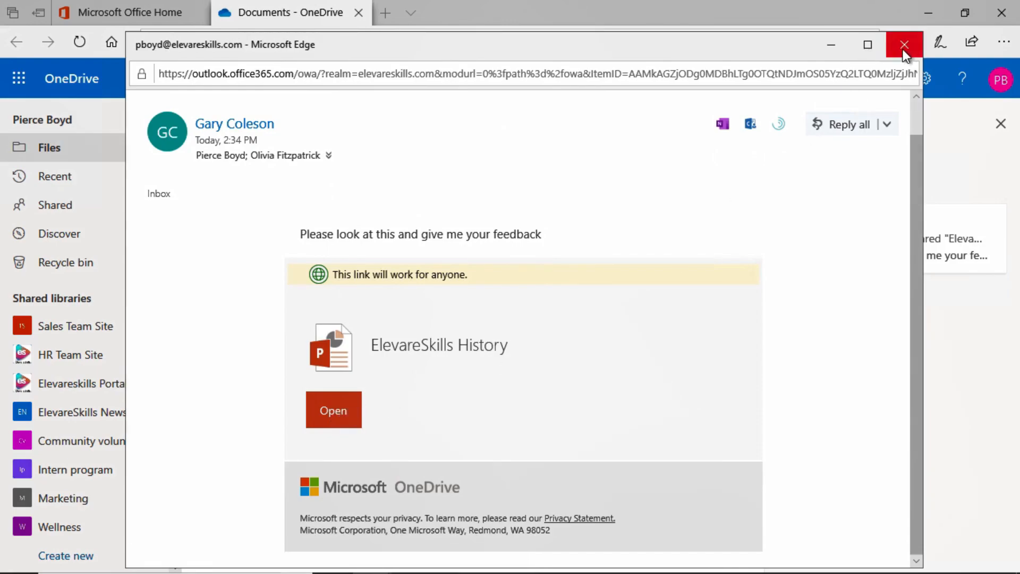
# Close the sharing email after reading its feedback request
pyautogui.click(904, 44)
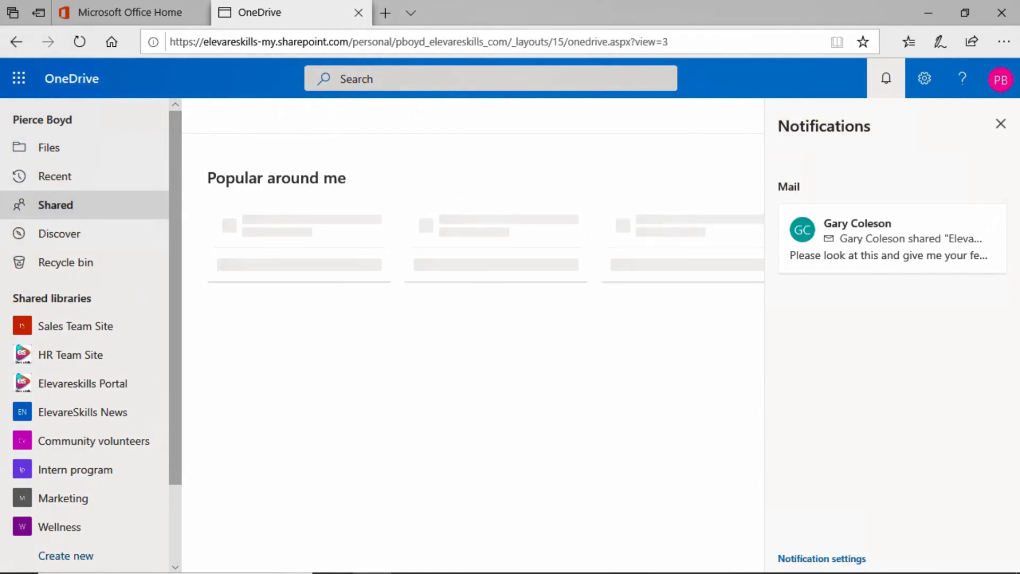
pyautogui.click(1000, 124)
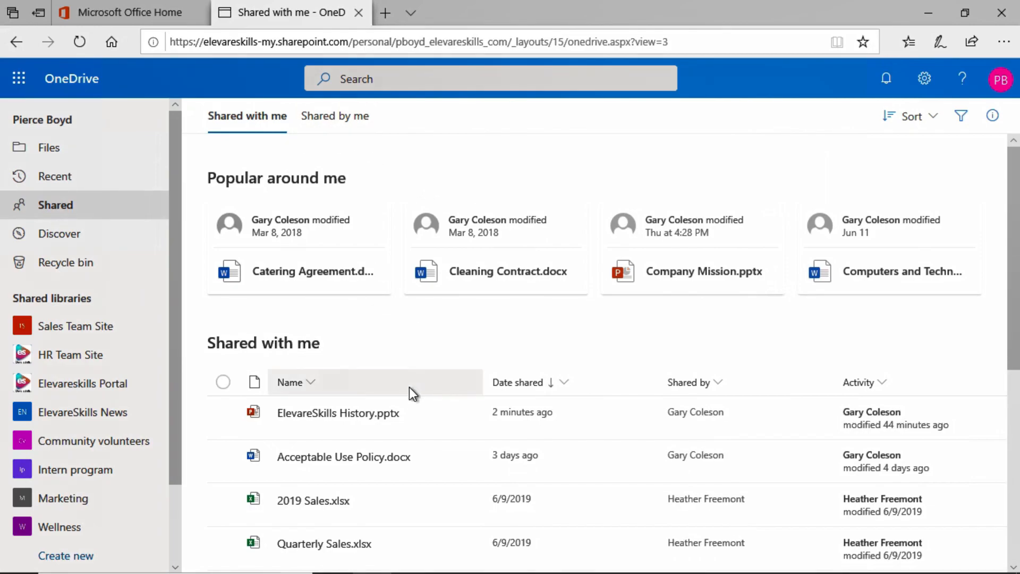
pyautogui.scroll(-3)
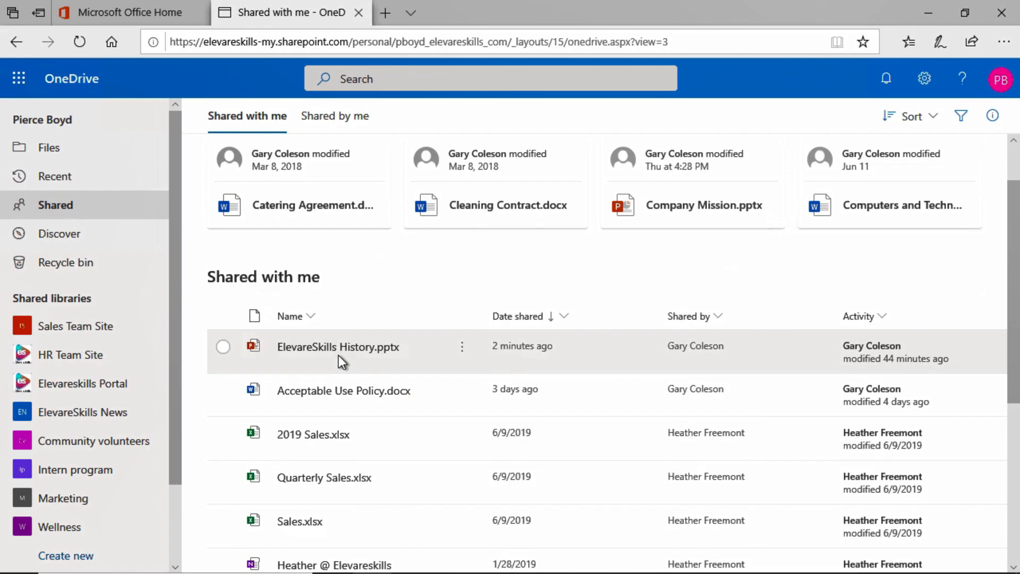
pyautogui.moveTo(682, 377)
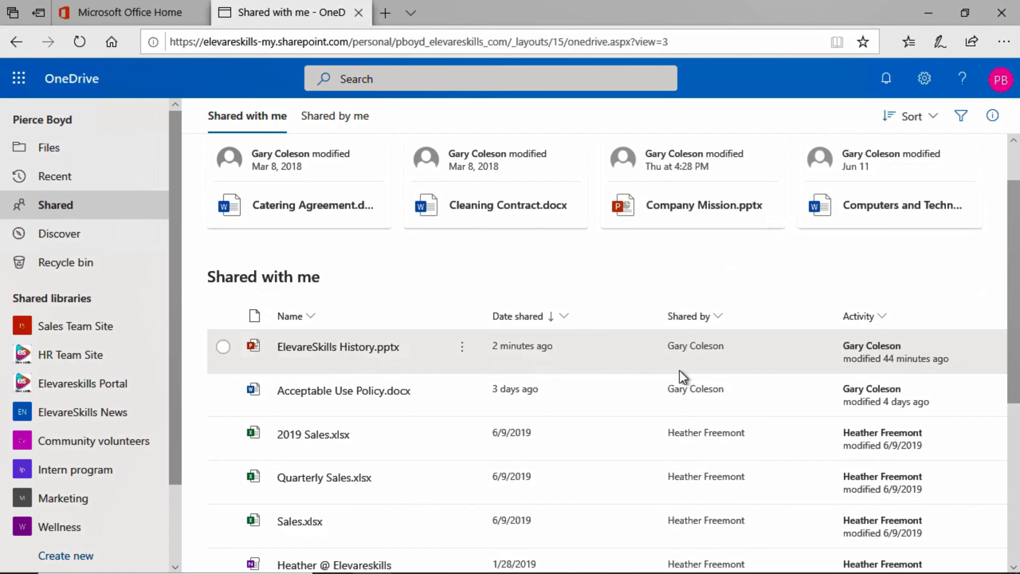
pyautogui.moveTo(698, 368)
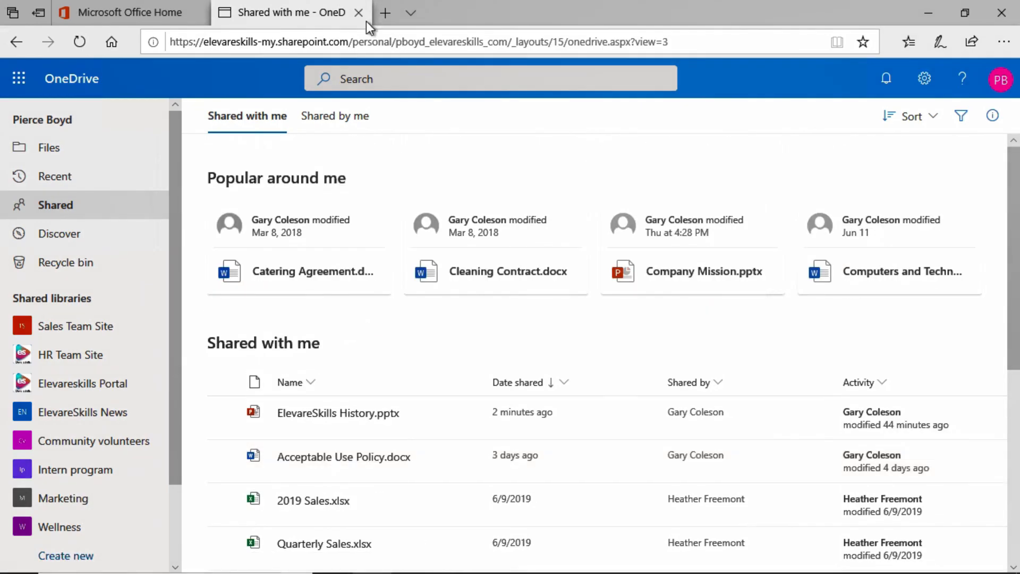
pyautogui.moveTo(433, 164)
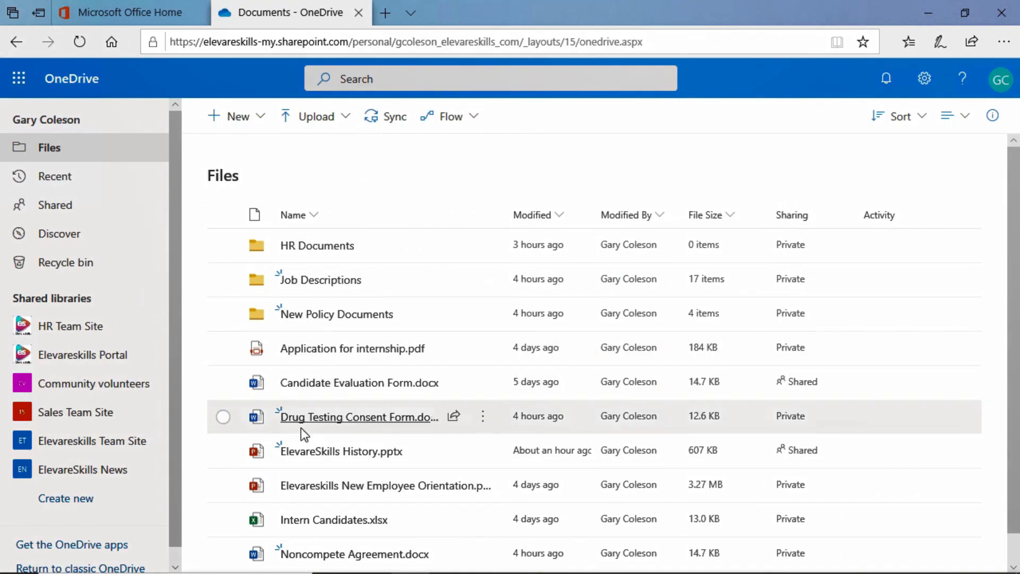
pyautogui.click(223, 450)
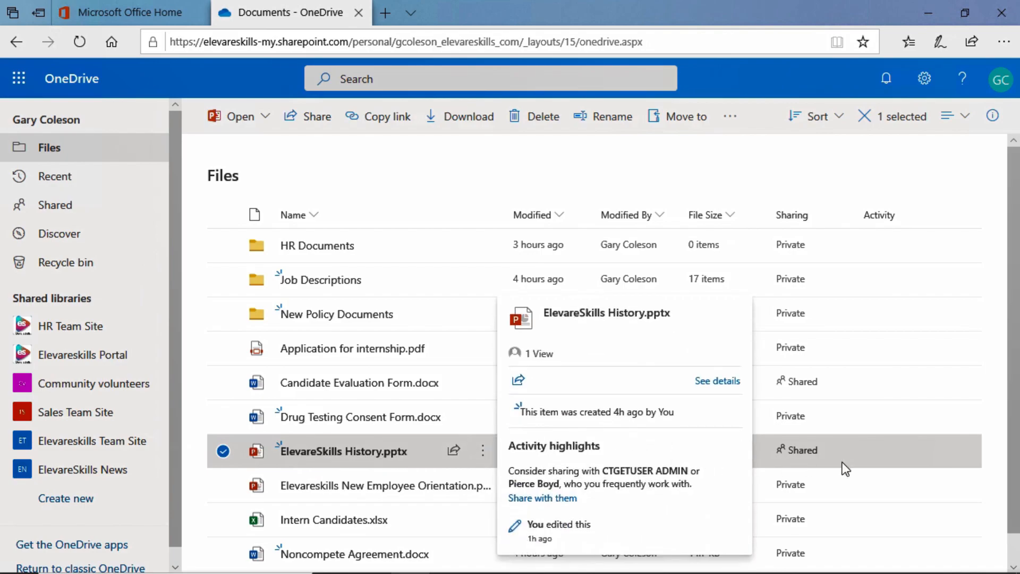
pyautogui.moveTo(801, 450)
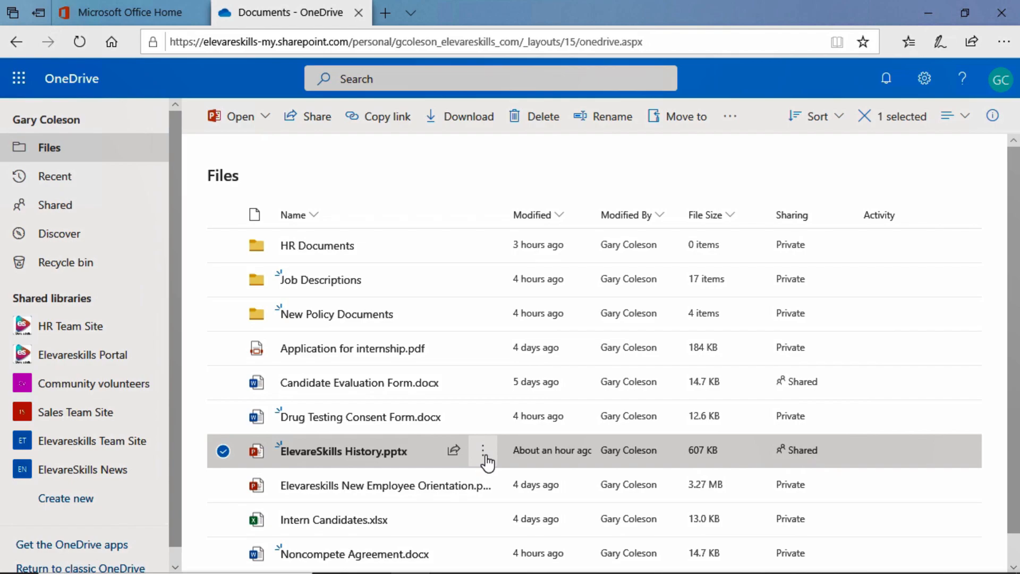
pyautogui.click(483, 450)
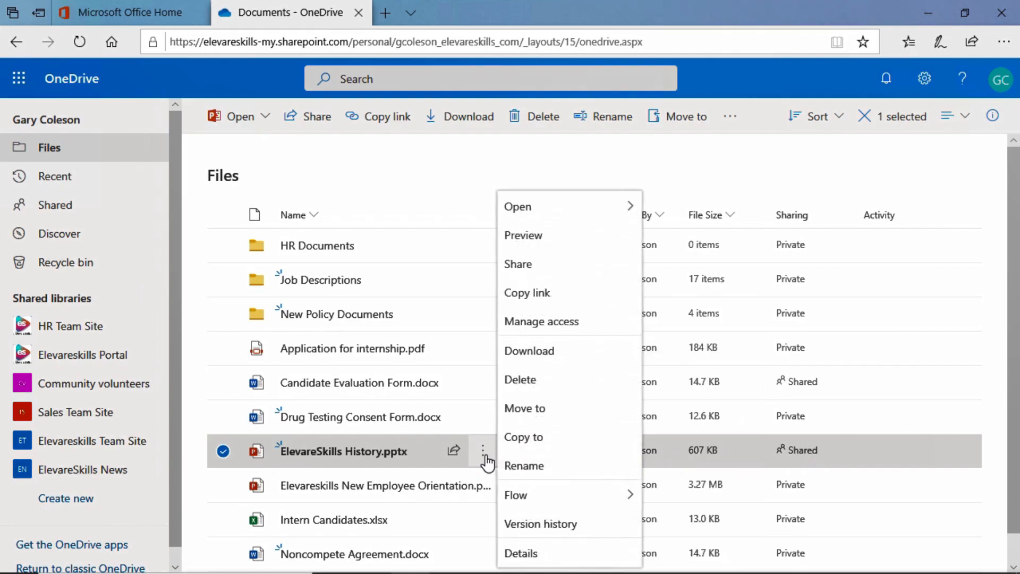
pyautogui.moveTo(541, 321)
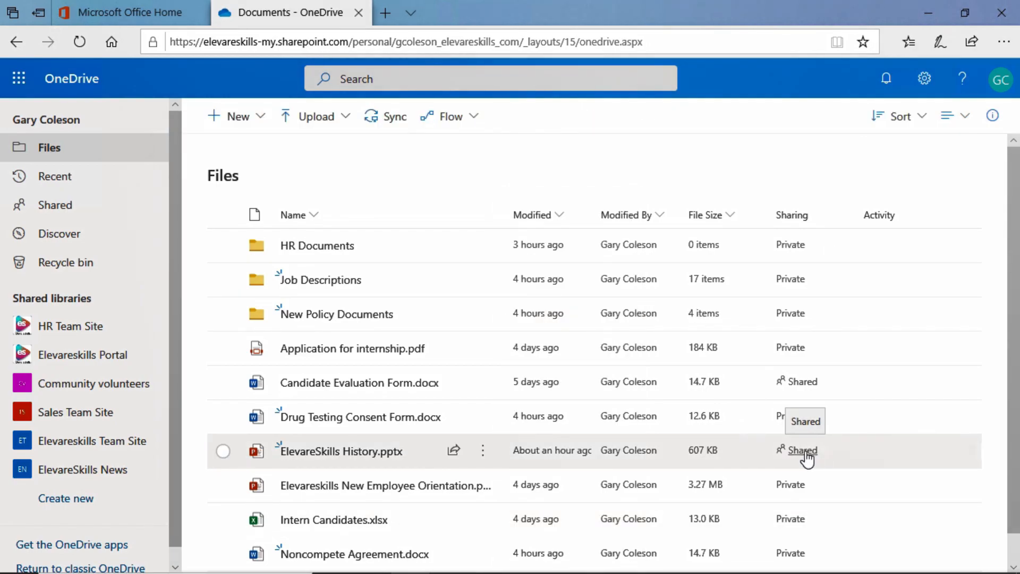
pyautogui.click(802, 450)
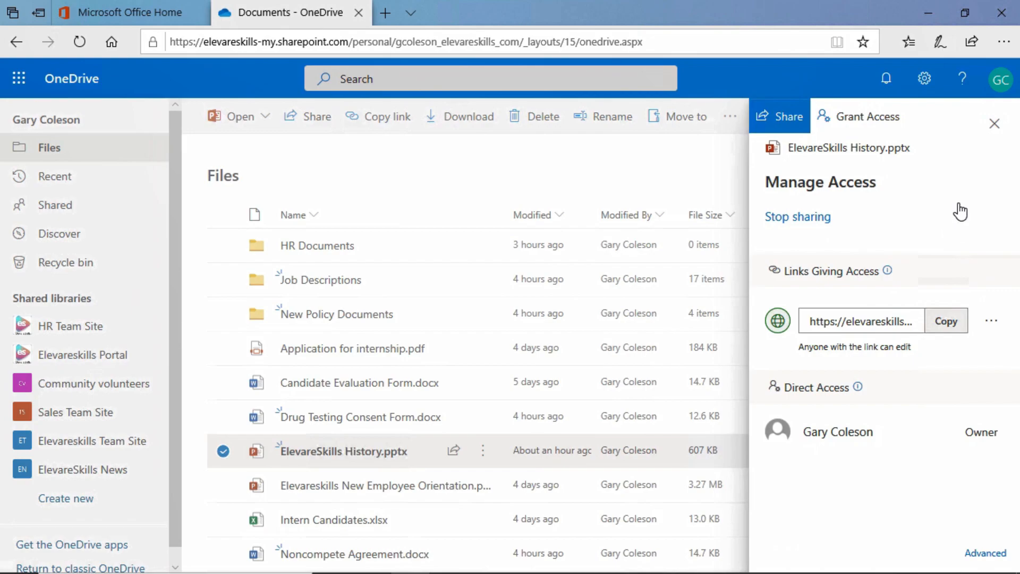
pyautogui.moveTo(992, 321)
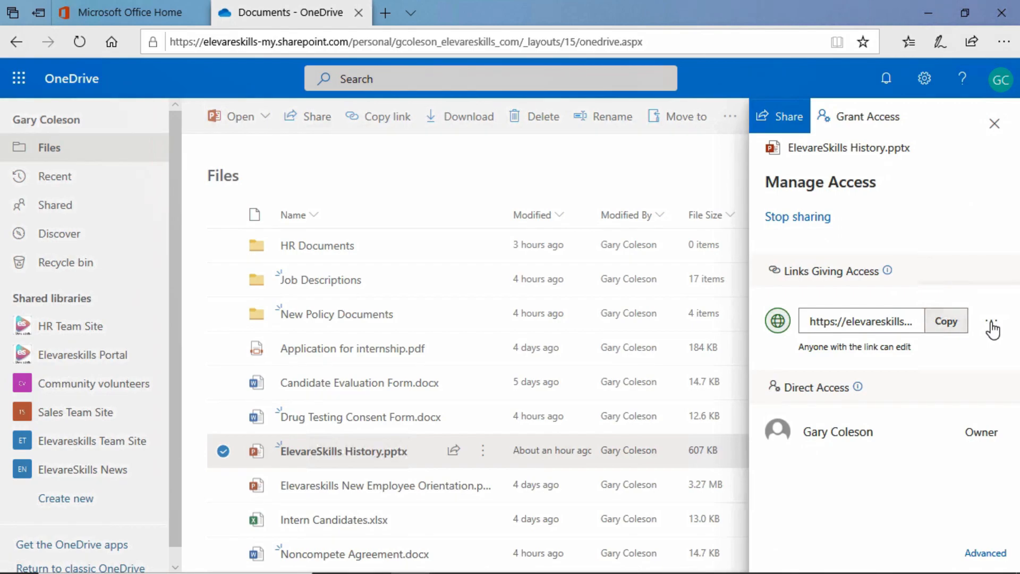
pyautogui.click(991, 326)
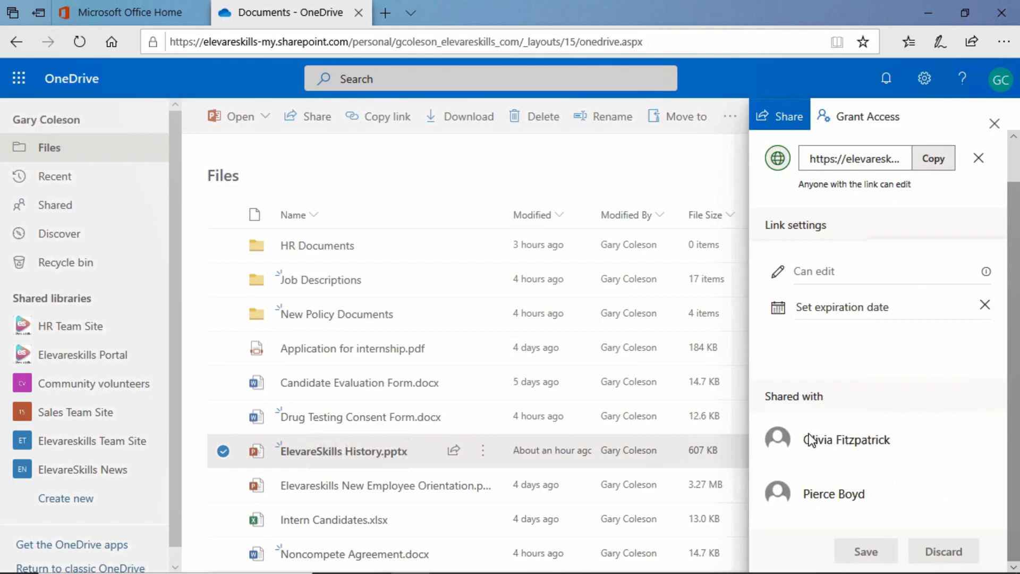
pyautogui.moveTo(897, 516)
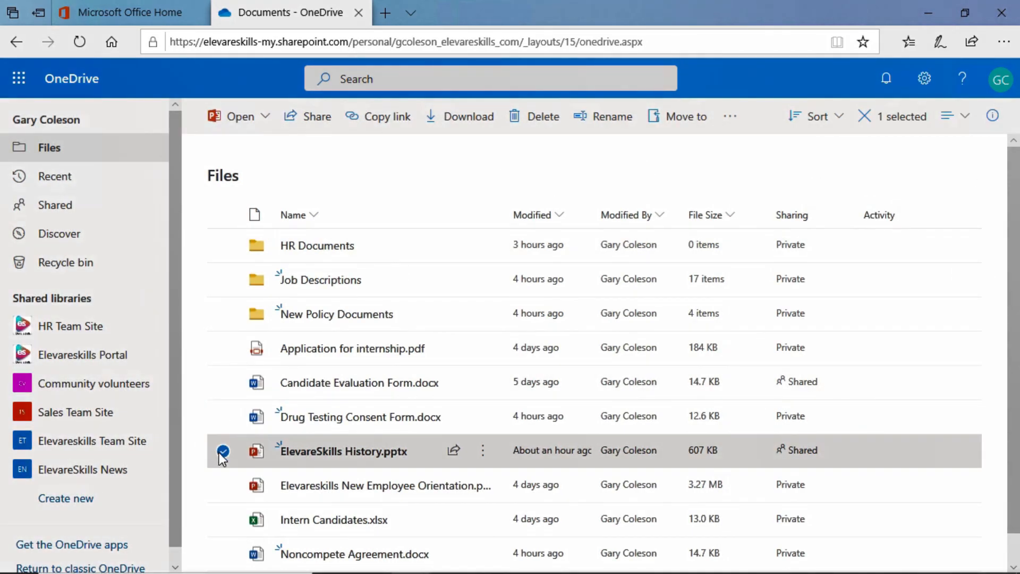
# Open the New Policy Documents folder, then return to the main Files list
pyautogui.click(222, 451)
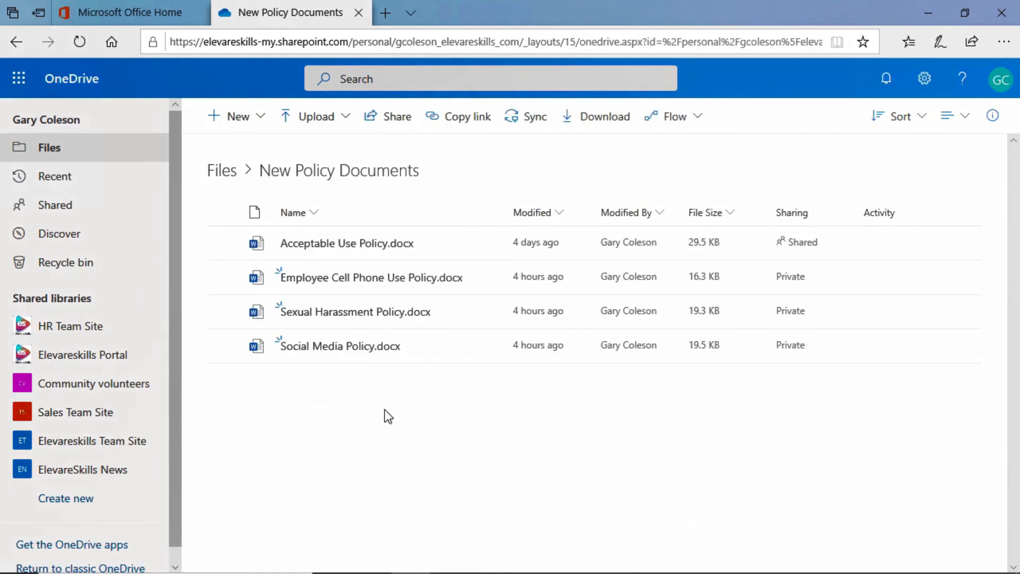
pyautogui.click(15, 41)
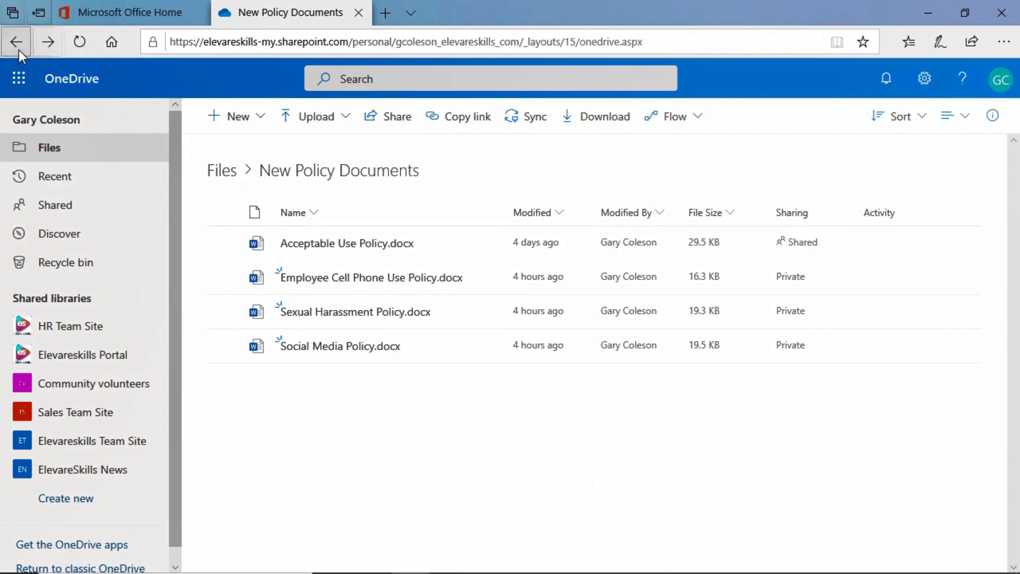
pyautogui.click(17, 42)
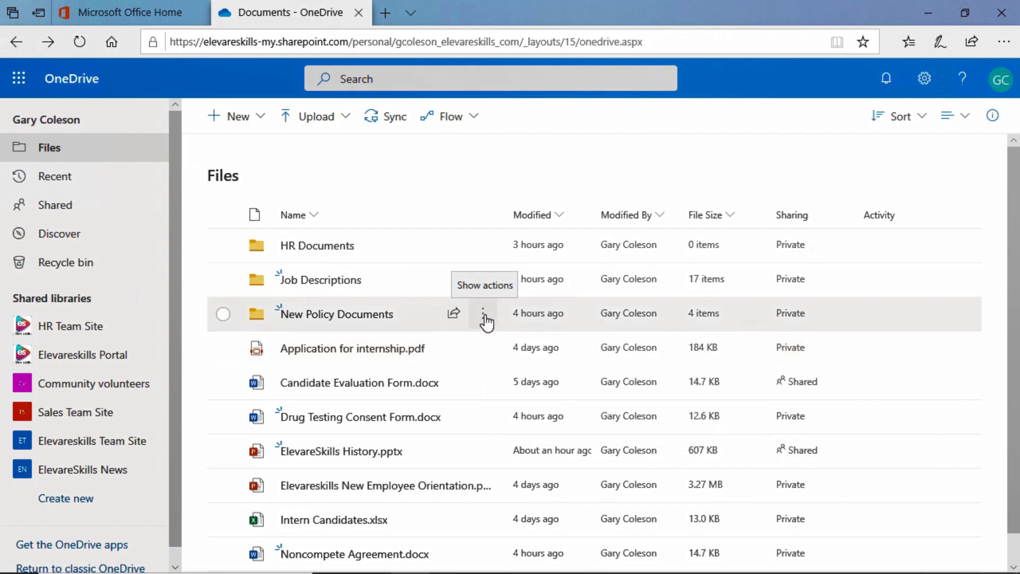
pyautogui.click(483, 314)
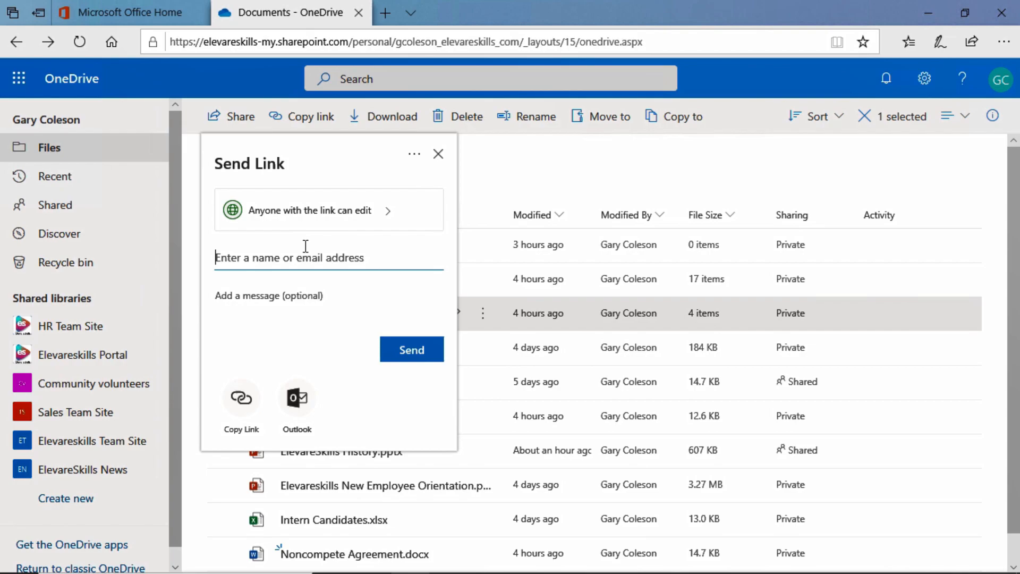
pyautogui.write('pb')
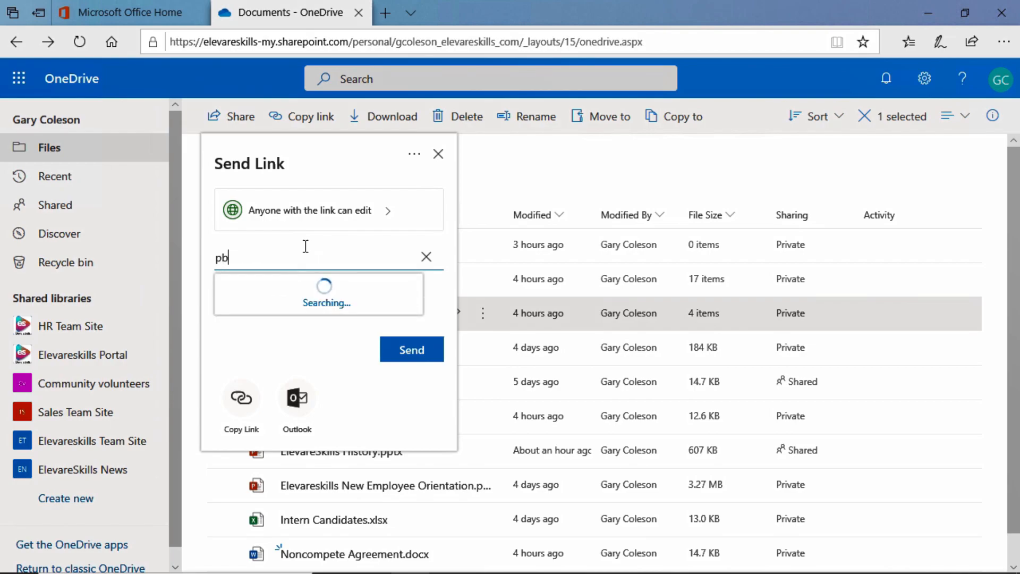
pyautogui.click(325, 294)
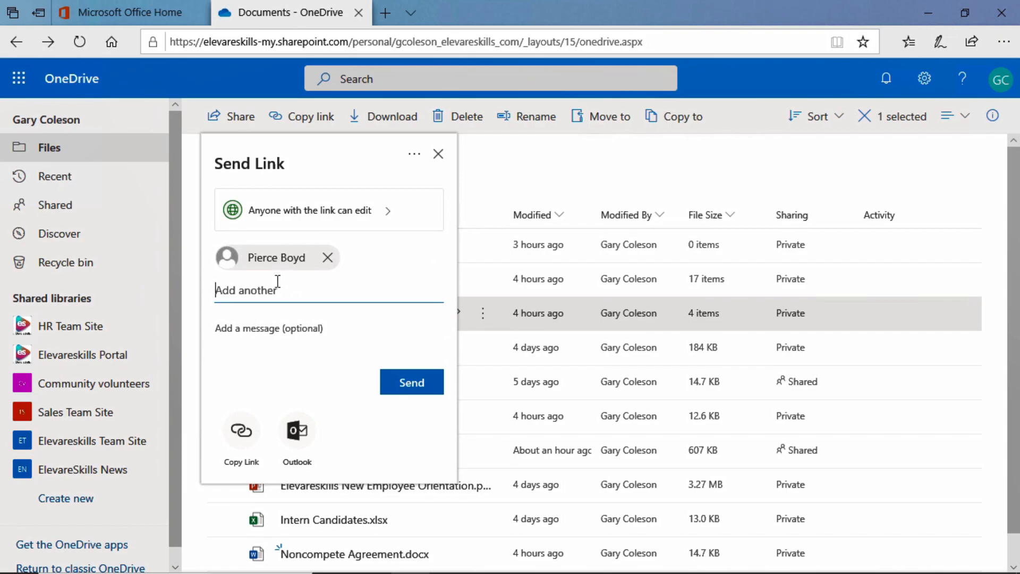
pyautogui.write('he')
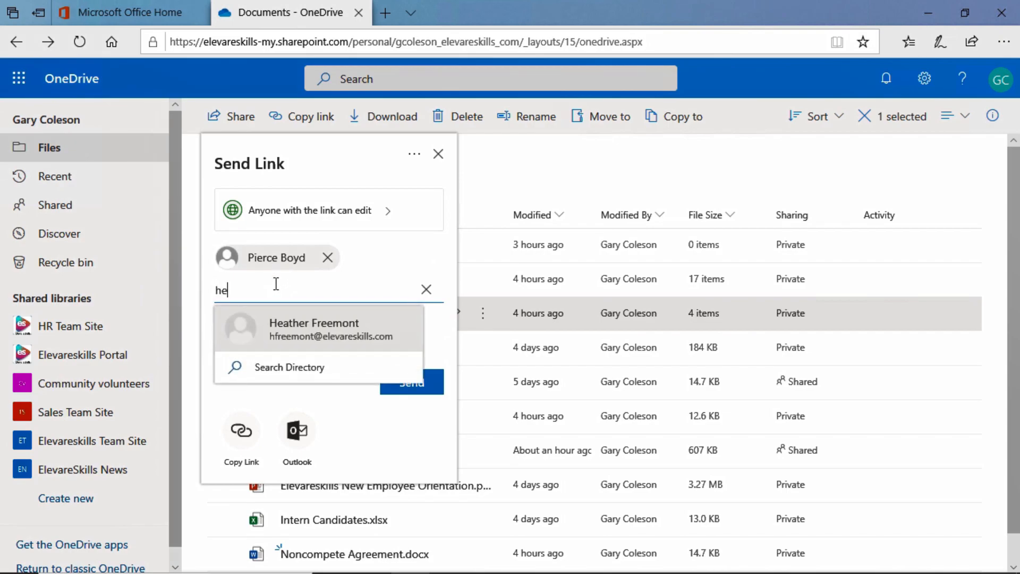
pyautogui.click(314, 329)
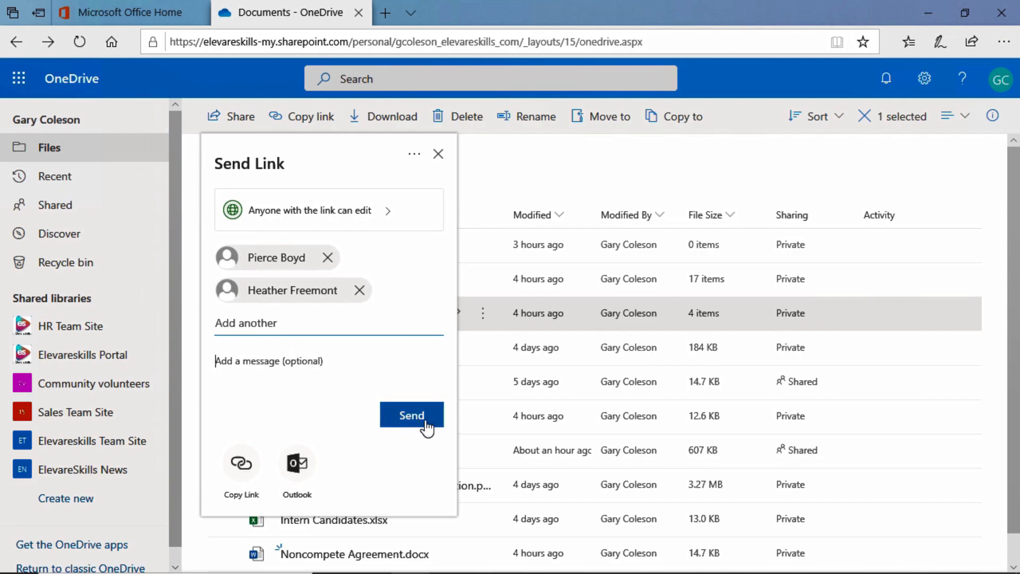
pyautogui.click(412, 415)
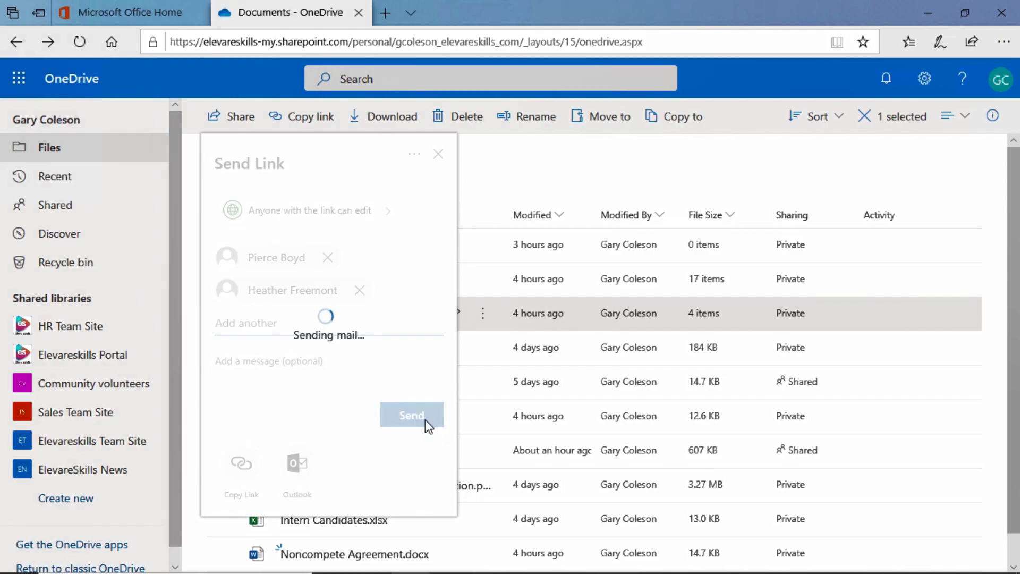
pyautogui.click(411, 415)
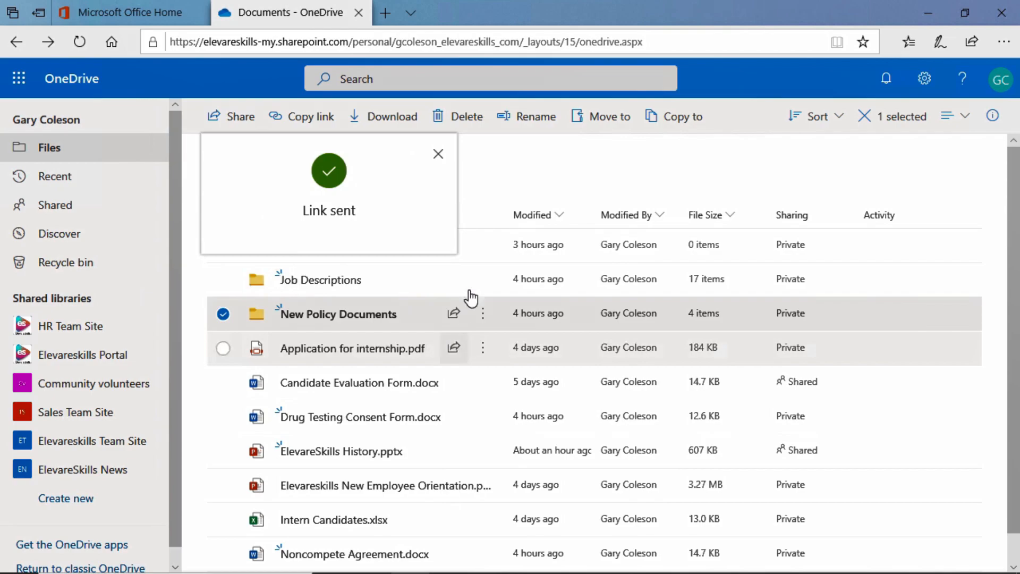
pyautogui.click(439, 154)
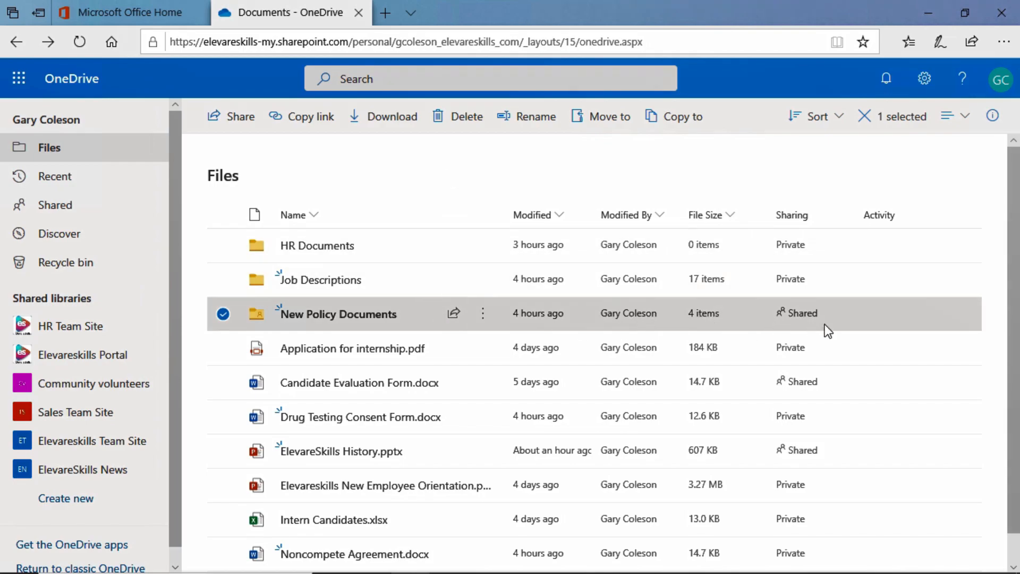
pyautogui.moveTo(804, 313)
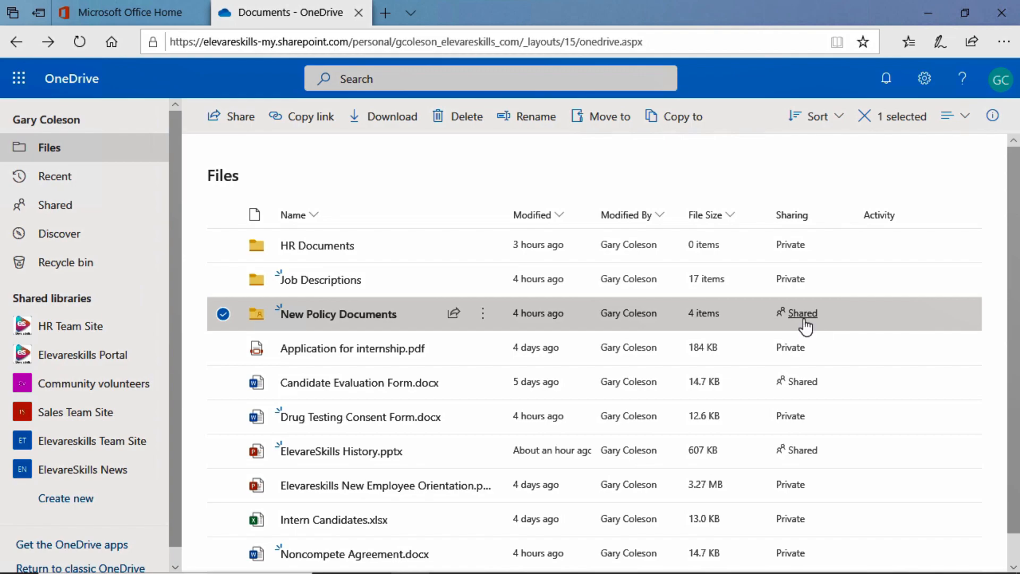
pyautogui.moveTo(802, 313)
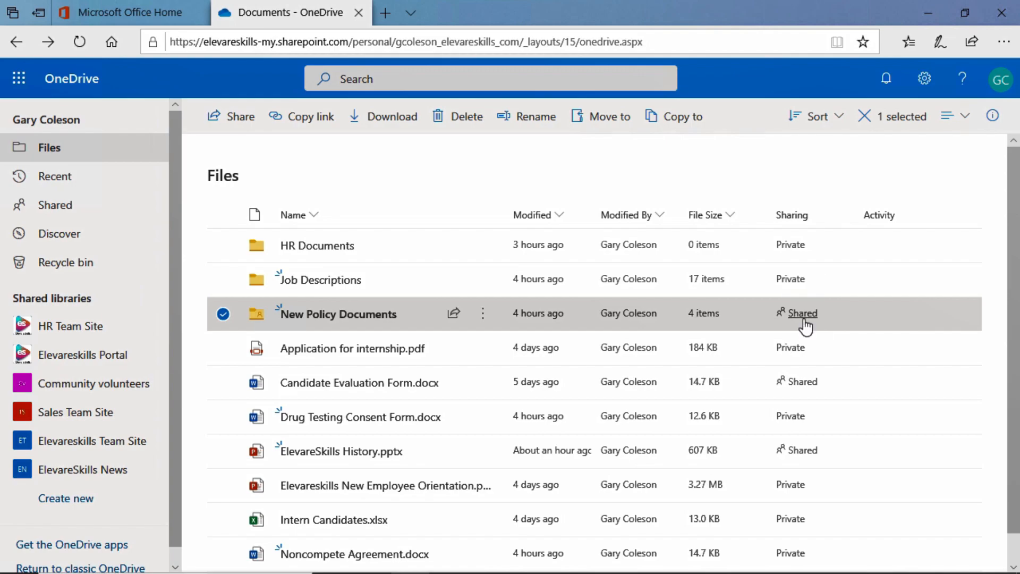
pyautogui.click(802, 313)
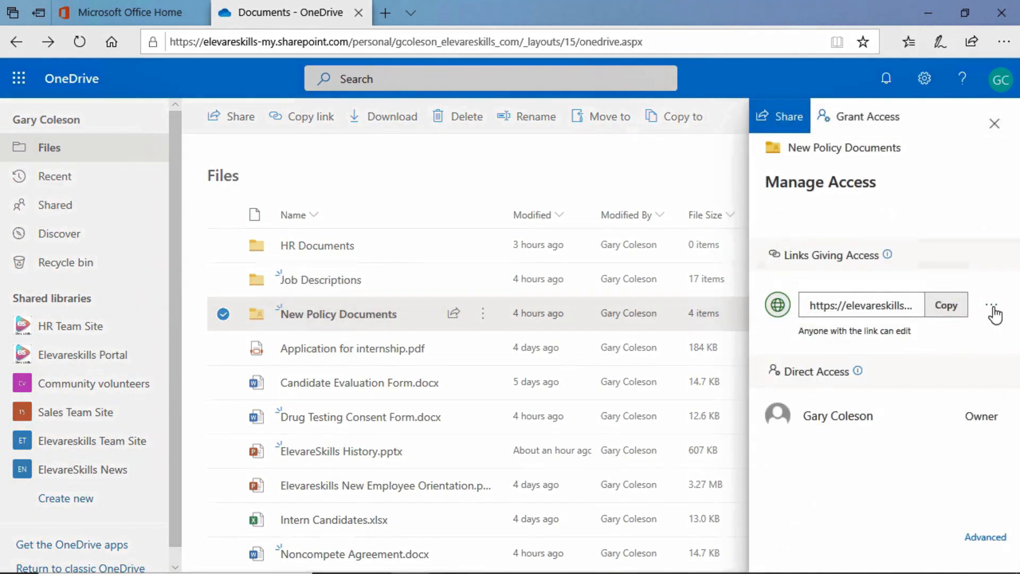
pyautogui.click(995, 310)
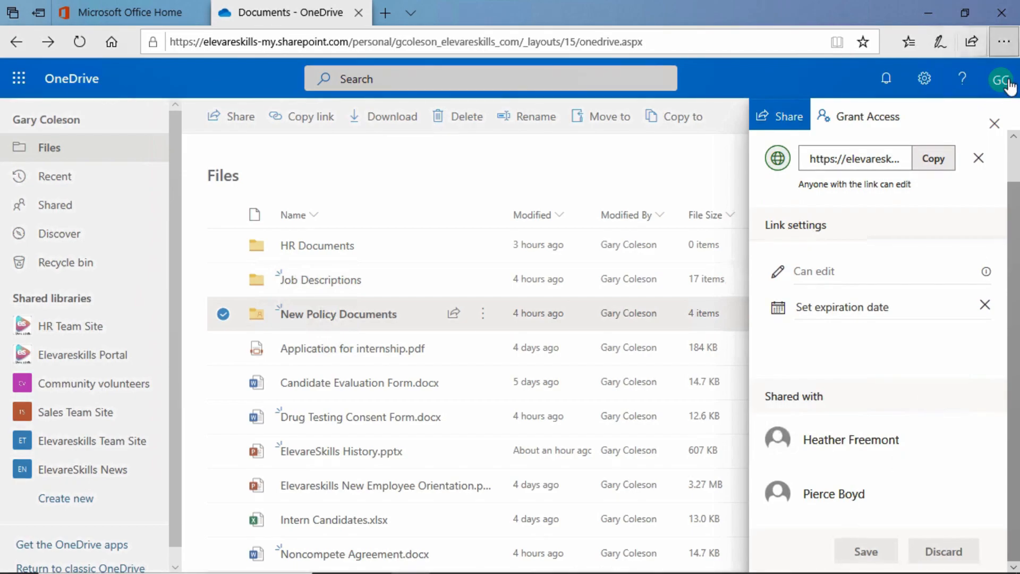
pyautogui.click(994, 123)
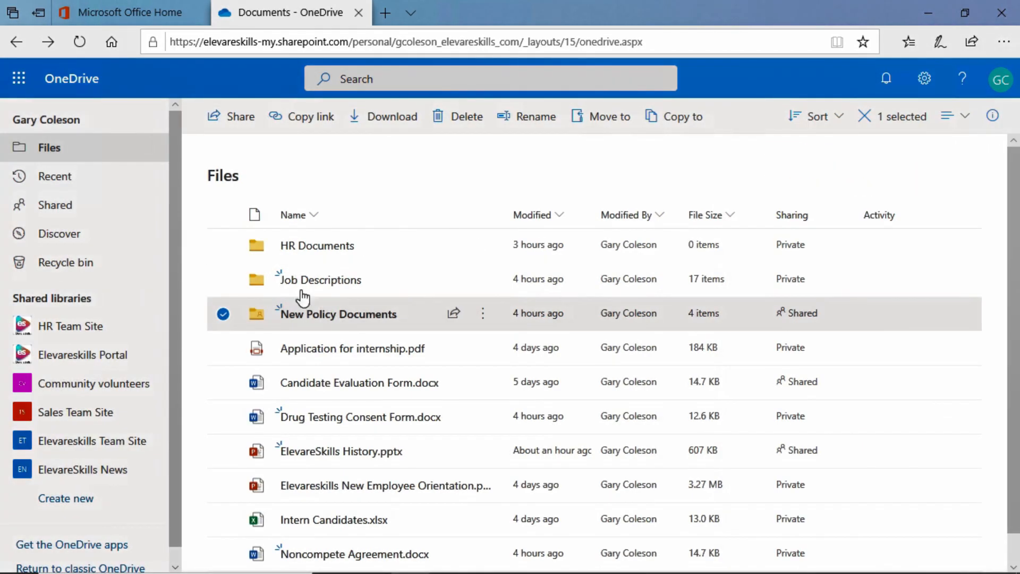